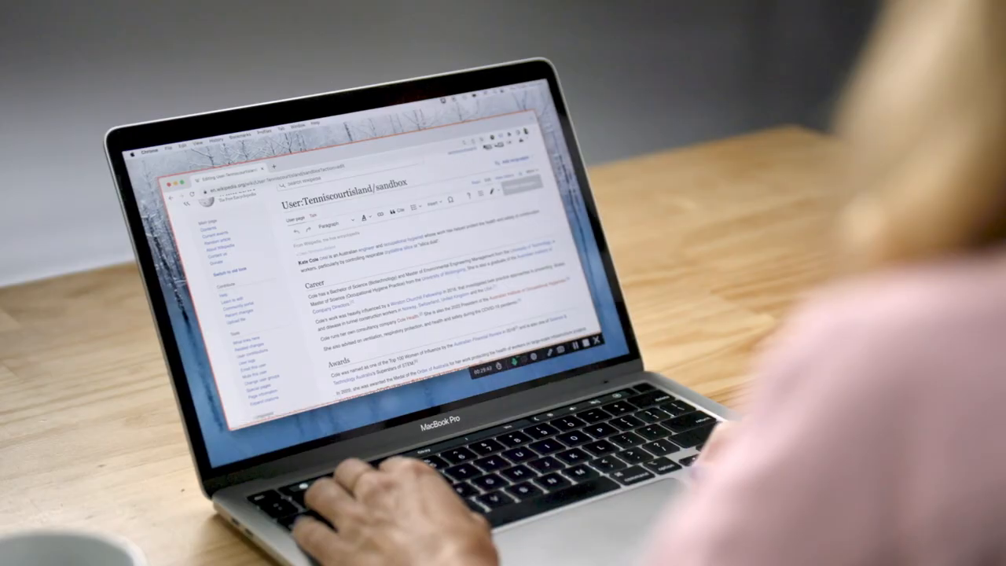
- Scroll the logged-in Main Page and follow the top personal links toward Sandbox
{"action": "scroll", "scroll_direction": "down", "scroll_amount": 3}
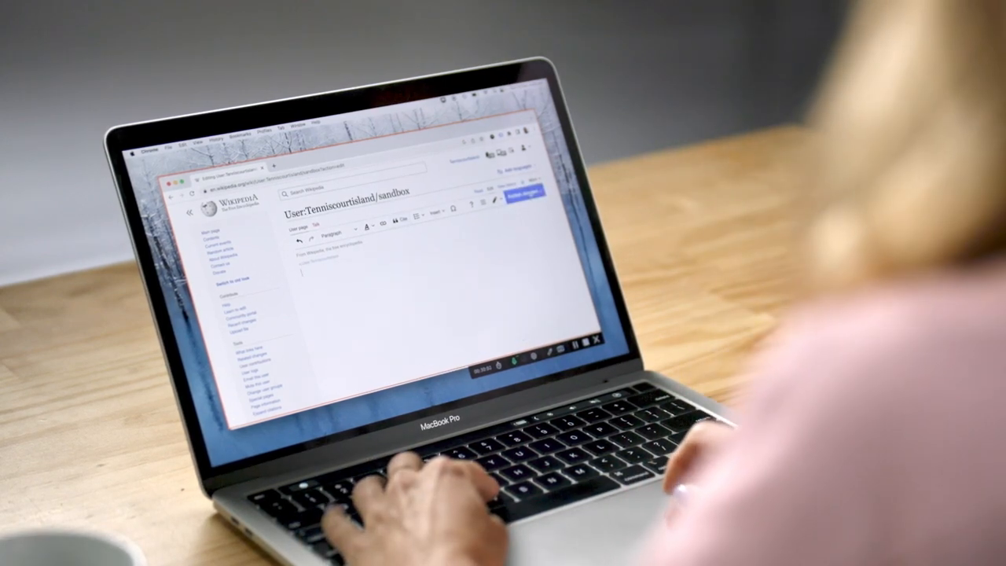
{"action": "left_click", "coordinate": [529, 201]}
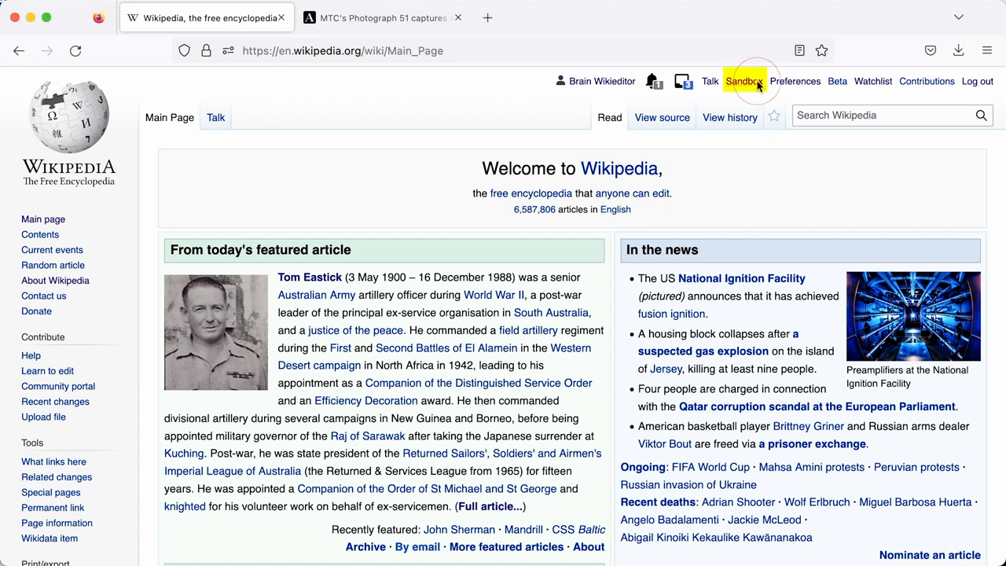
- Open the user sandbox in the visual editor and close the '1 notice' popup
{"action": "left_click", "coordinate": [743, 81]}
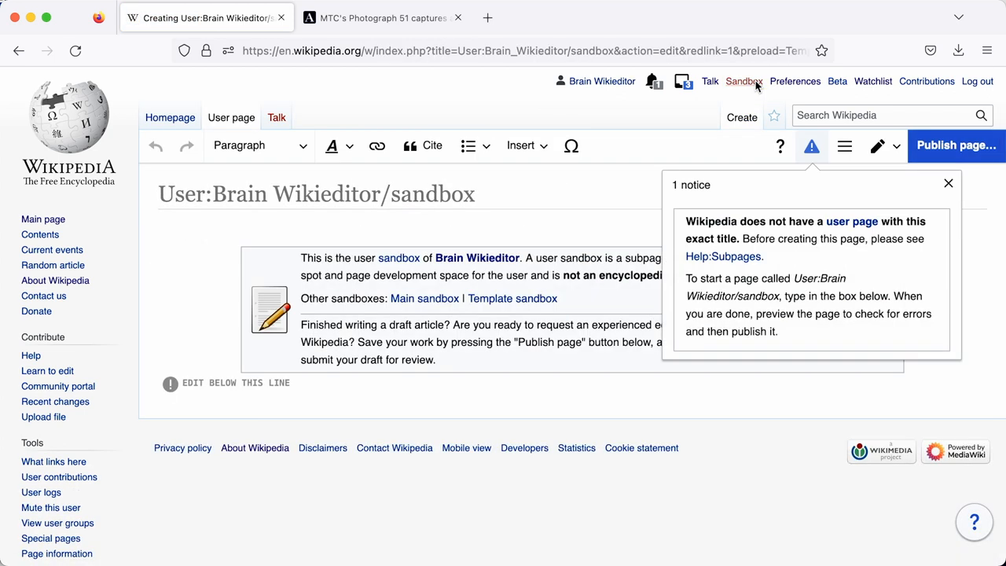
{"action": "mouse_move", "coordinate": [918, 200]}
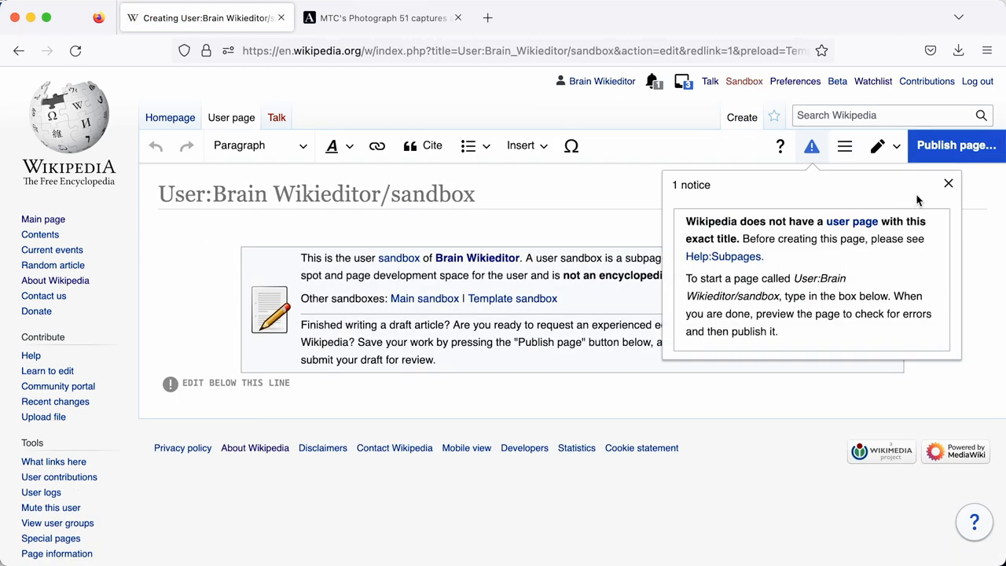
{"action": "left_click", "coordinate": [948, 183]}
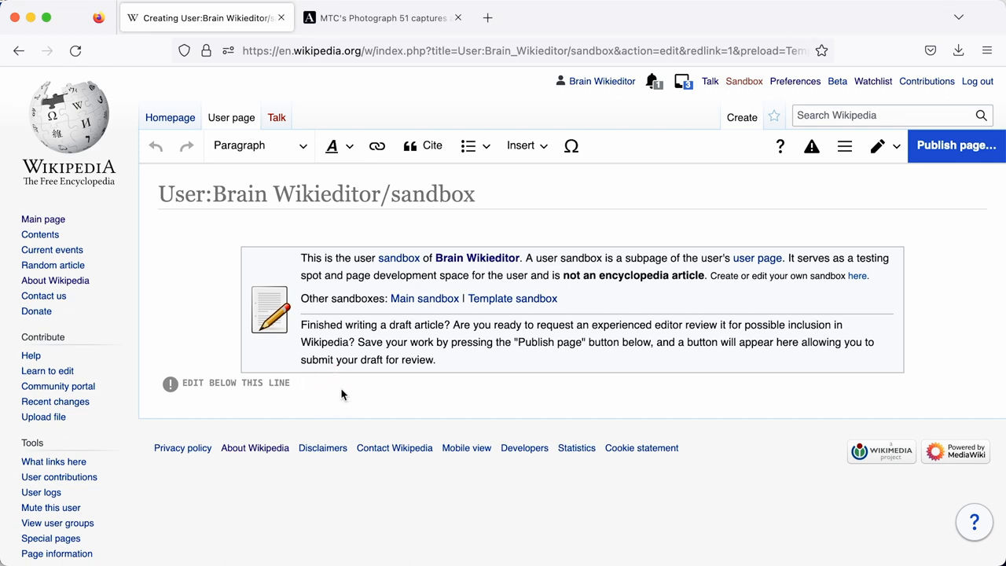
- Clear the sandbox template and publish the empty page with summary 'create sandbox'
{"action": "left_click", "coordinate": [301, 382]}
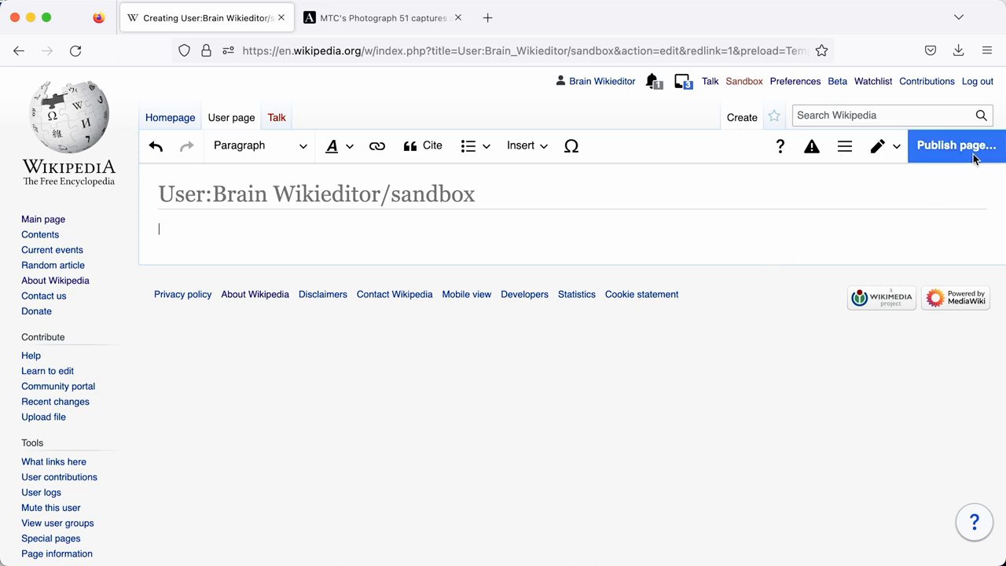
{"action": "left_click", "coordinate": [957, 145]}
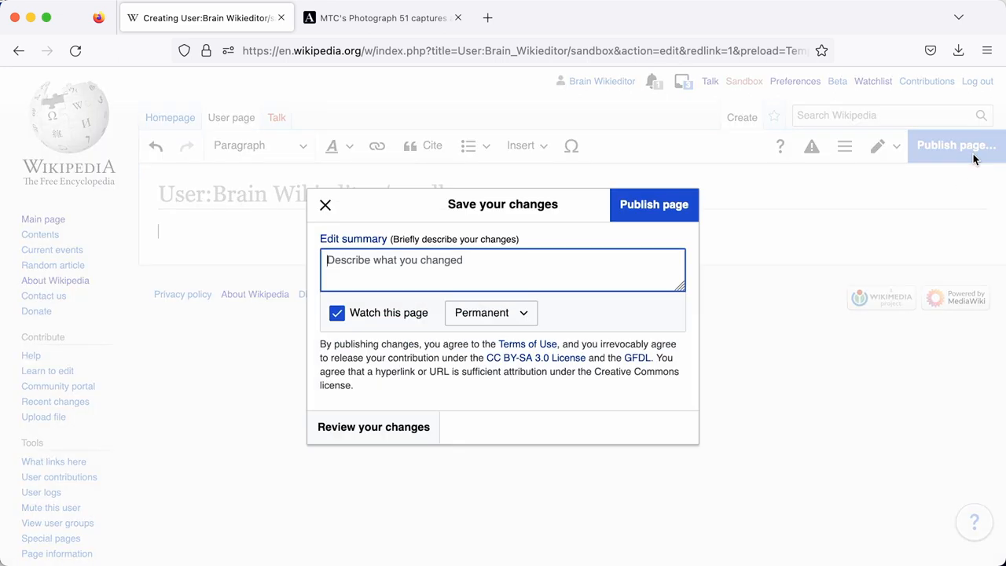
{"action": "type", "text": "create"}
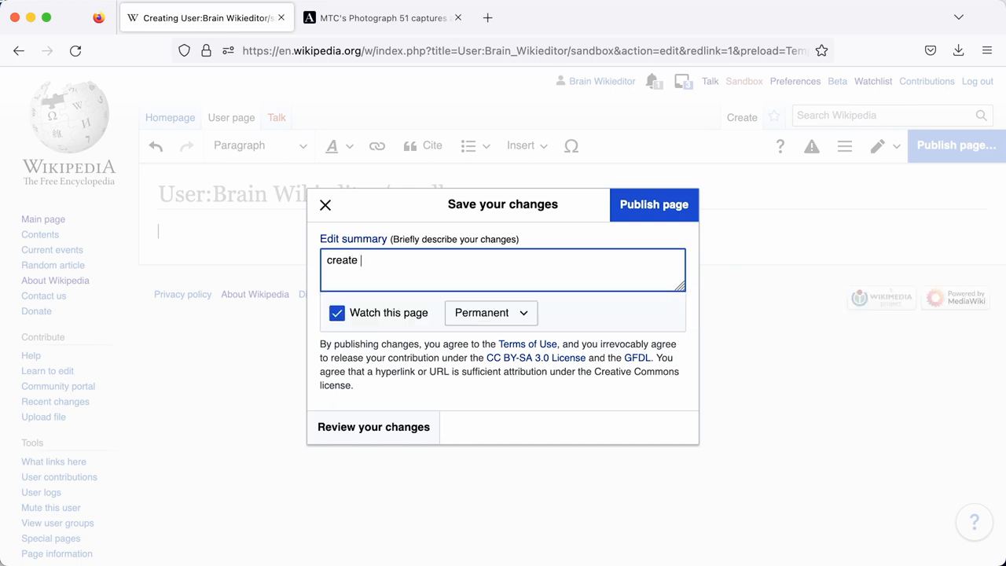
{"action": "type", "text": "sandbox"}
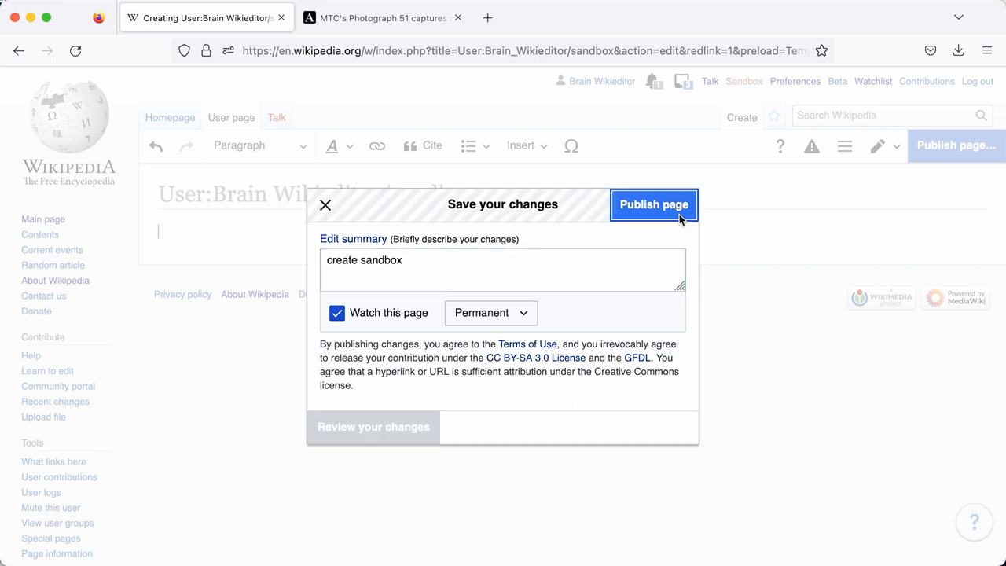
{"action": "left_click", "coordinate": [654, 205]}
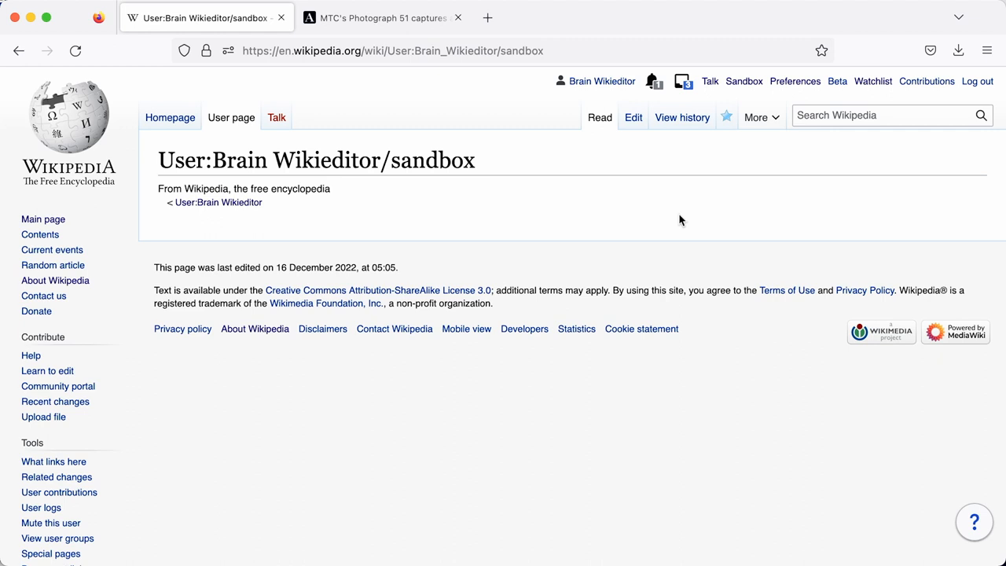
- Edit the published sandbox, confirming Visual editing in the pencil dropdown
{"action": "left_click", "coordinate": [633, 117]}
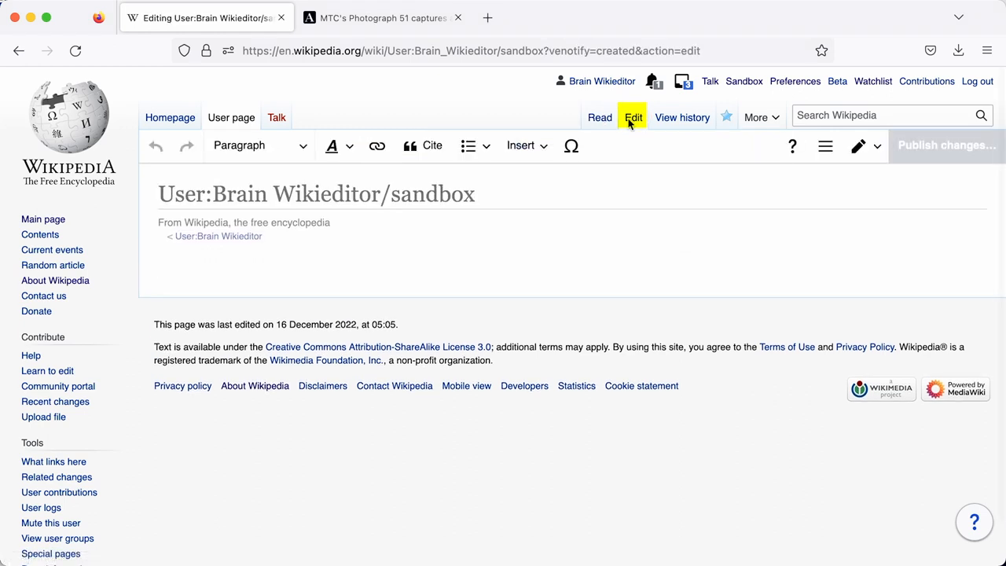
{"action": "left_click", "coordinate": [877, 145]}
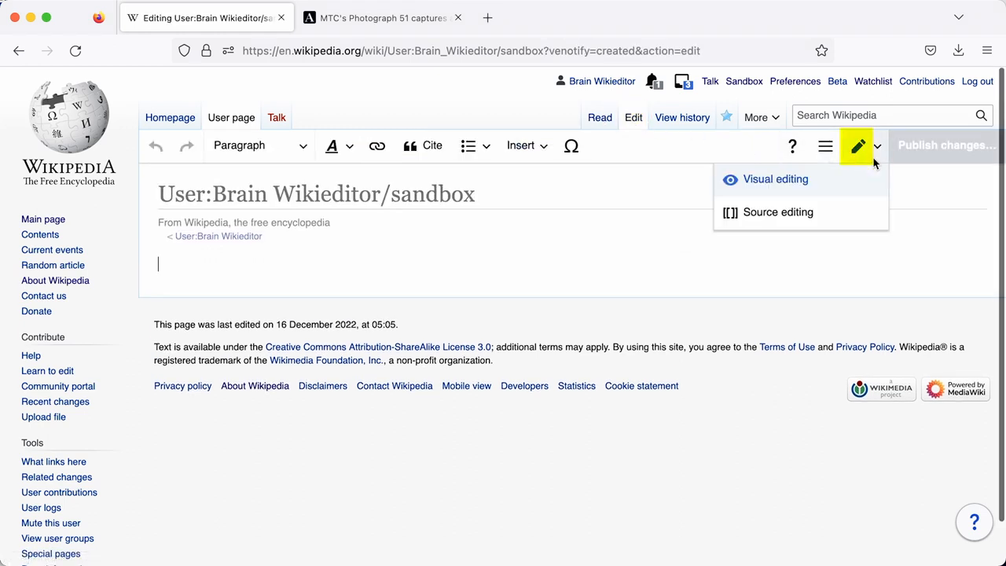
{"action": "left_click", "coordinate": [878, 146]}
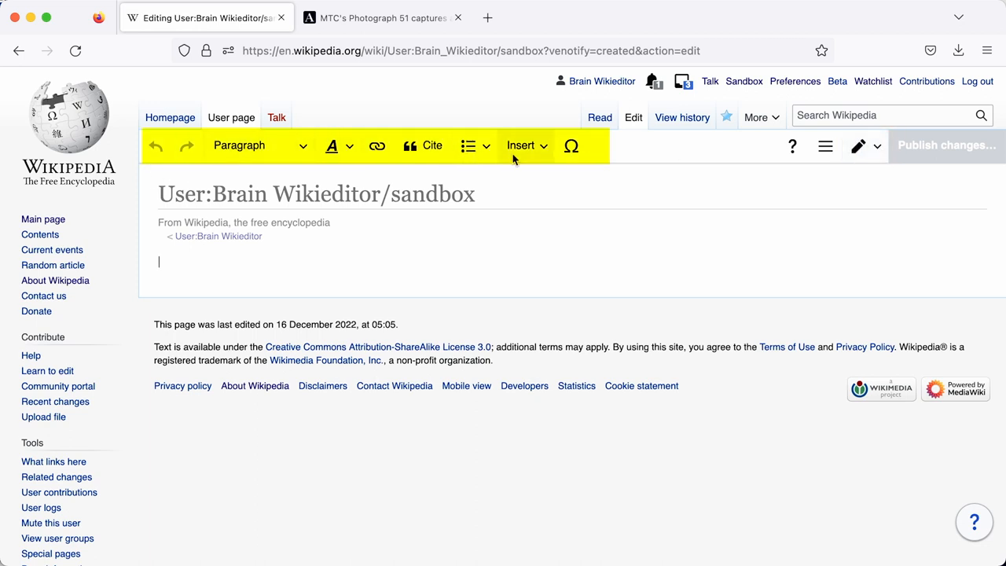
{"action": "mouse_move", "coordinate": [571, 146]}
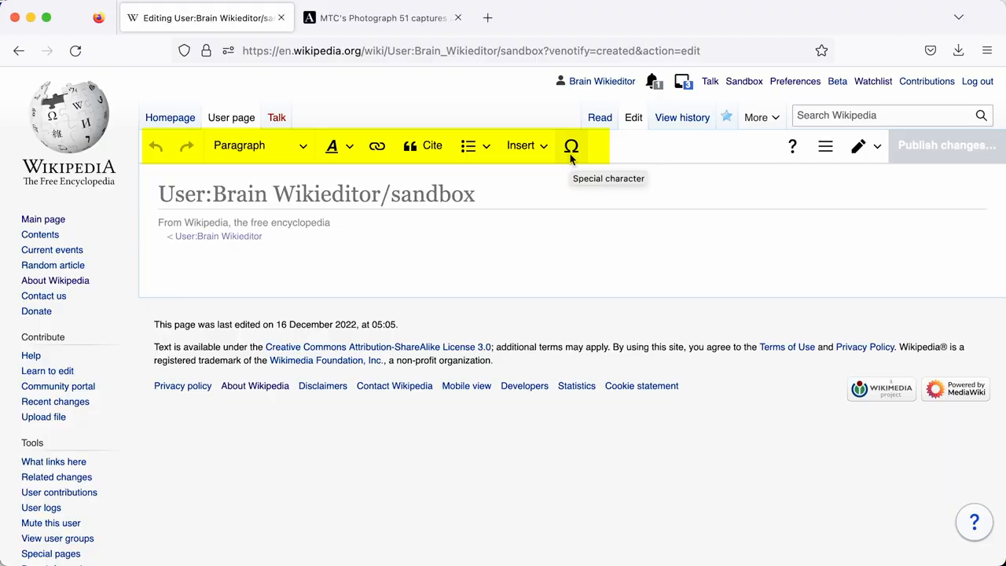
{"action": "left_click", "coordinate": [864, 146]}
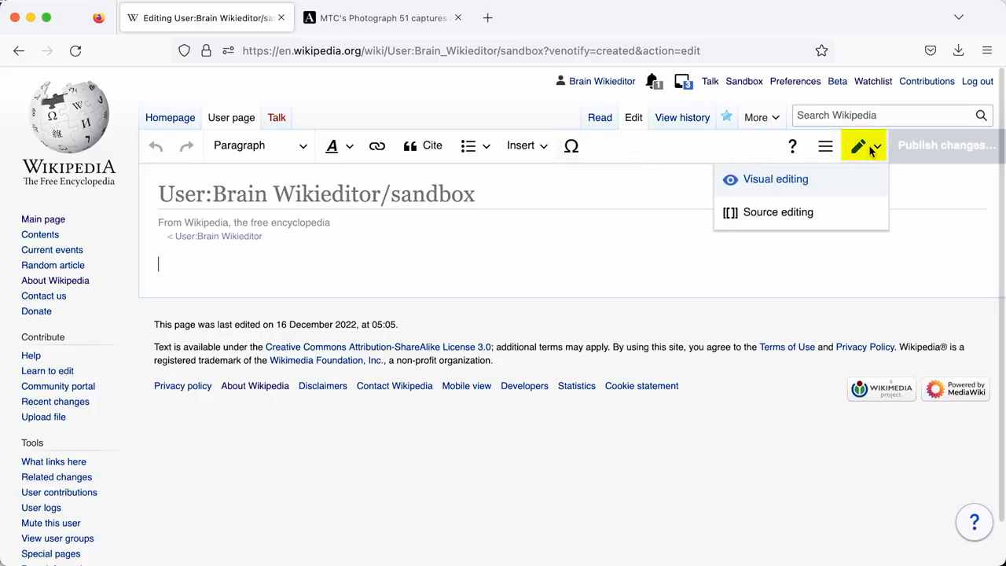
{"action": "left_click", "coordinate": [874, 146]}
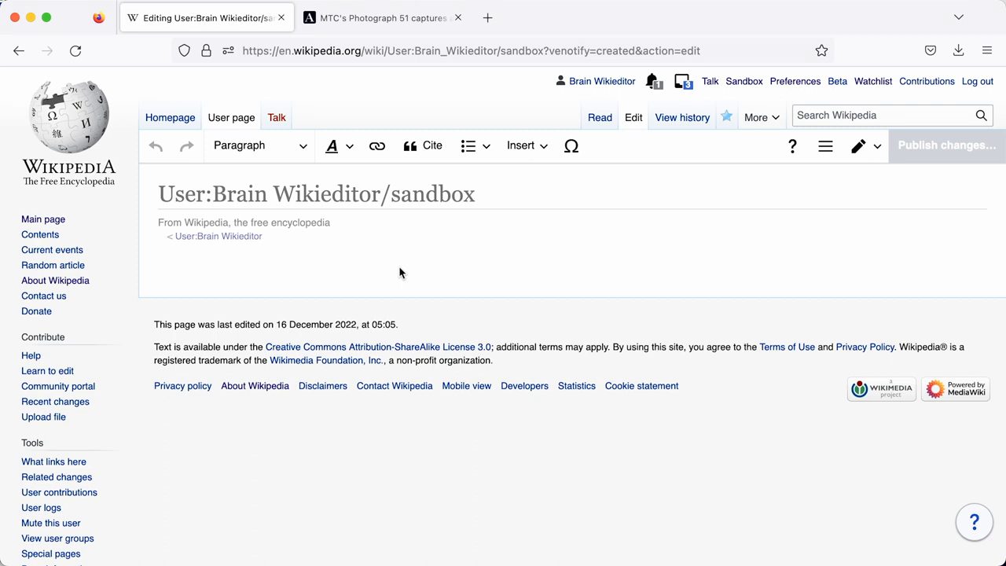
- Add a 'References' heading with the line 'This is a sentence.' above it
{"action": "type", "text": "References"}
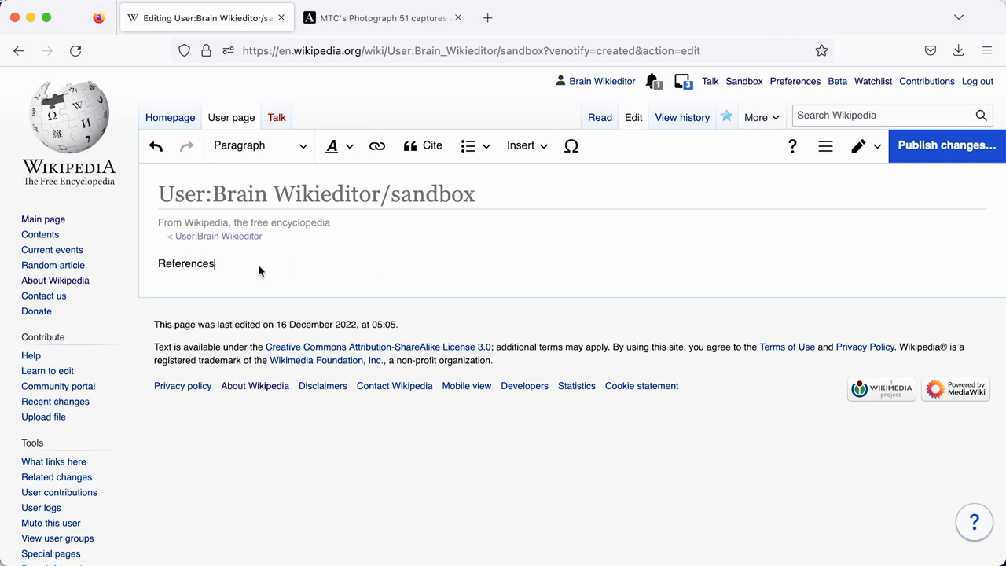
{"action": "left_click", "coordinate": [299, 145]}
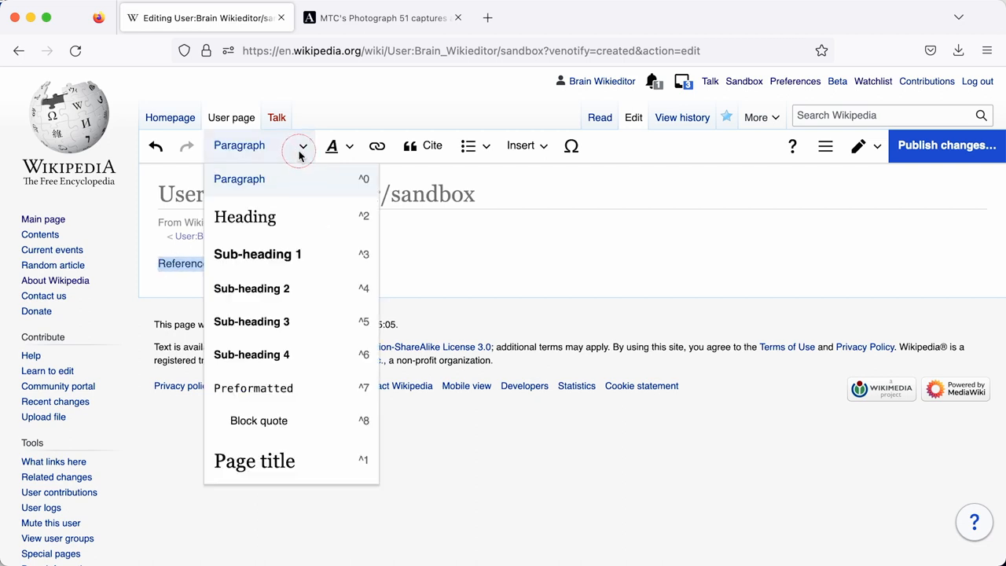
{"action": "left_click", "coordinate": [244, 216]}
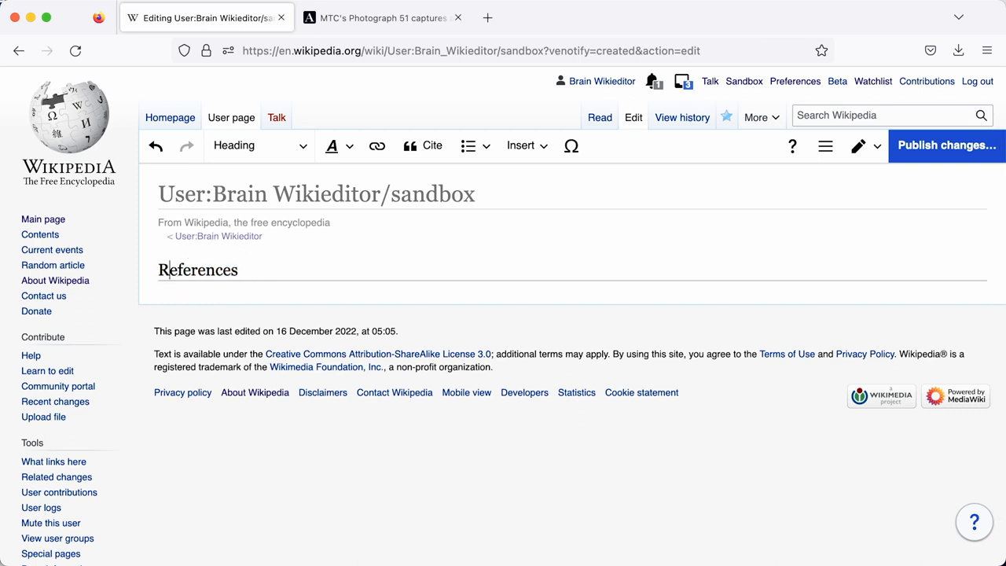
{"action": "type", "text": "This is a sentence."}
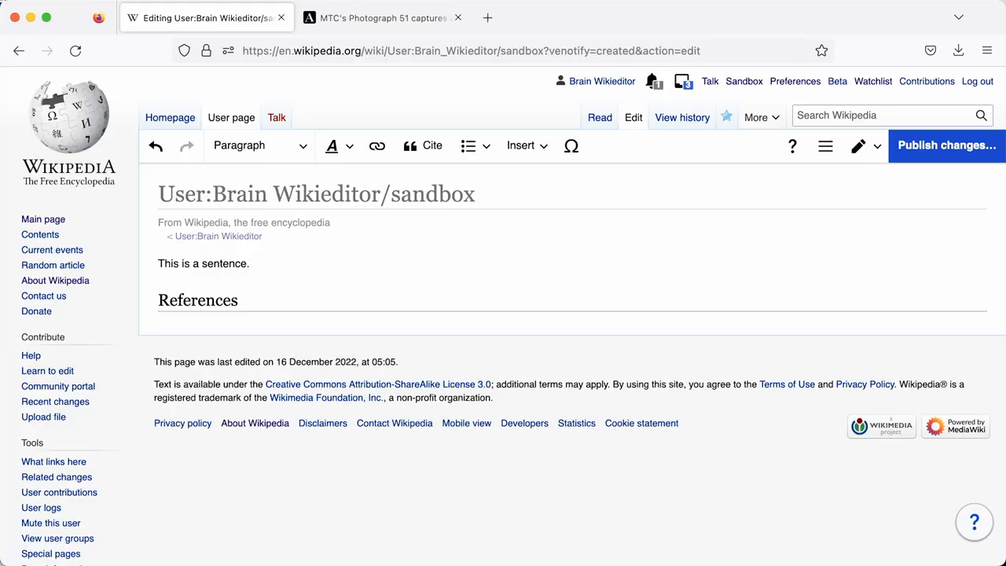
{"action": "mouse_move", "coordinate": [341, 185]}
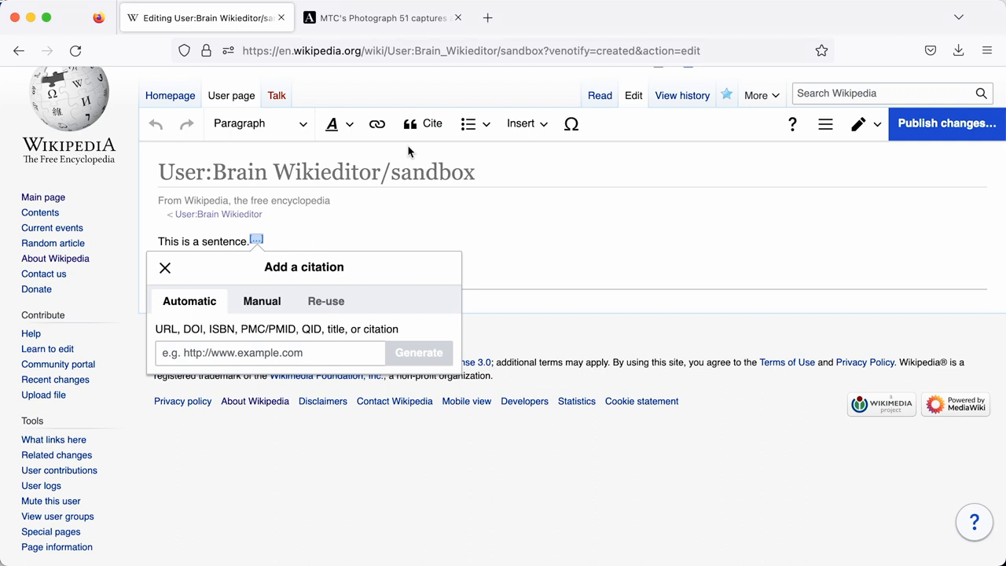
{"action": "mouse_move", "coordinate": [256, 329]}
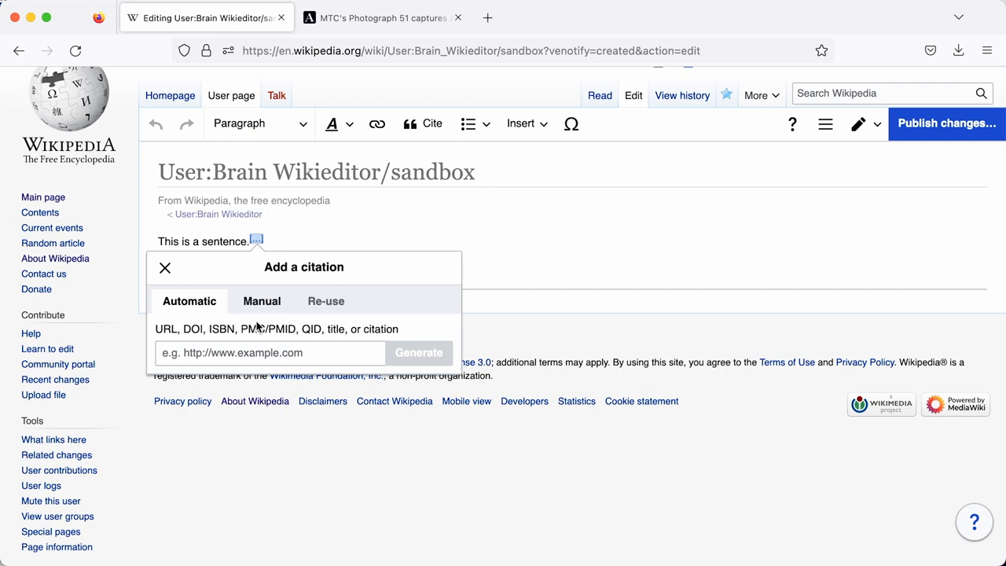
- Generate a citation after the sentence from The Age's 'MTC's Photograph 51' article URL
{"action": "left_click", "coordinate": [165, 268]}
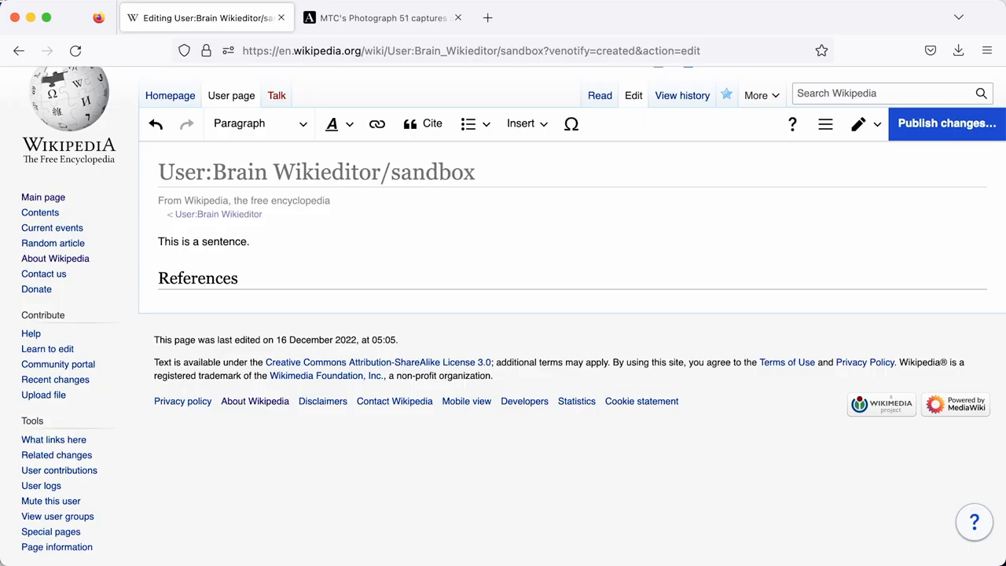
{"action": "left_click", "coordinate": [248, 241]}
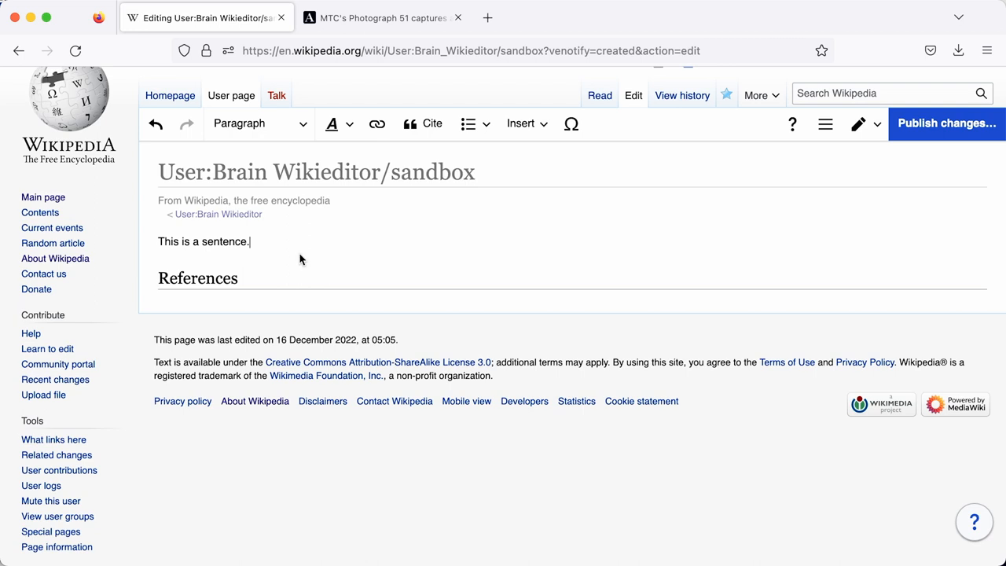
{"action": "mouse_move", "coordinate": [411, 135]}
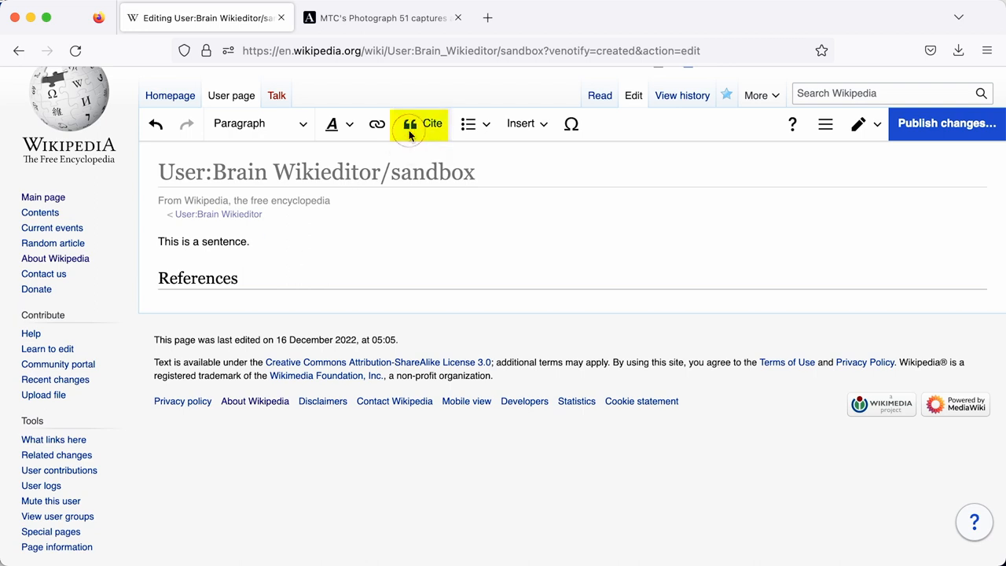
{"action": "left_click", "coordinate": [420, 123]}
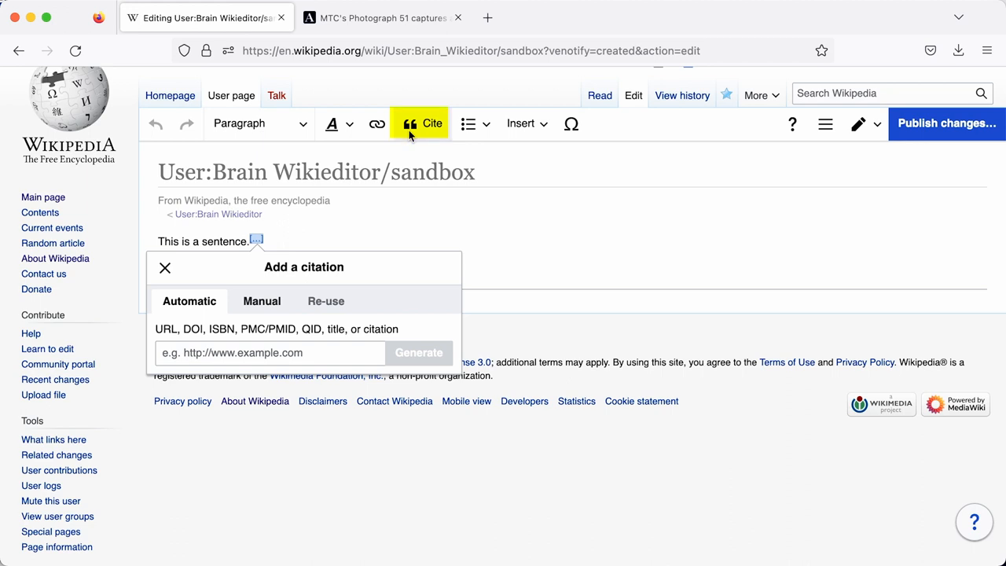
{"action": "left_click", "coordinate": [270, 353]}
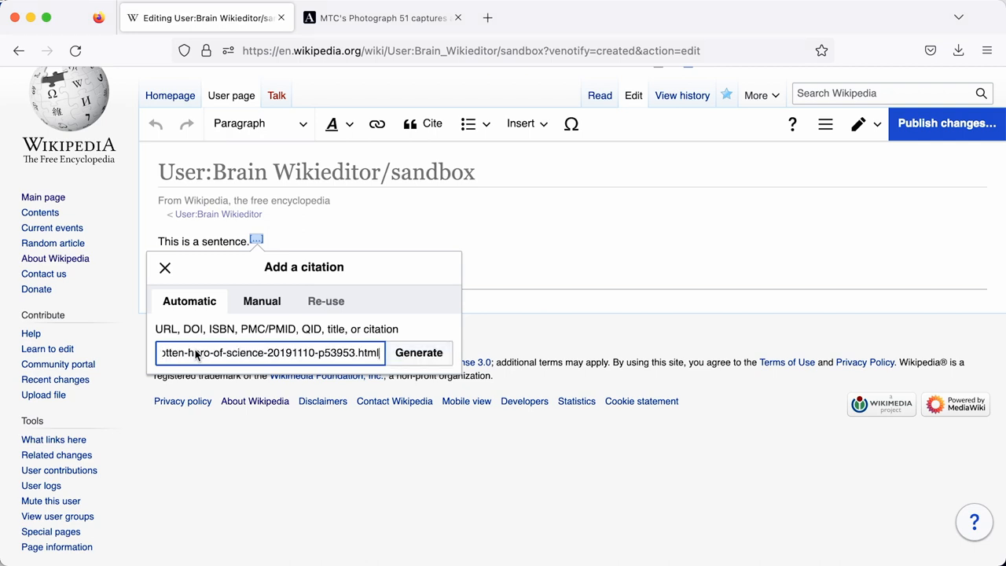
{"action": "mouse_move", "coordinate": [419, 352]}
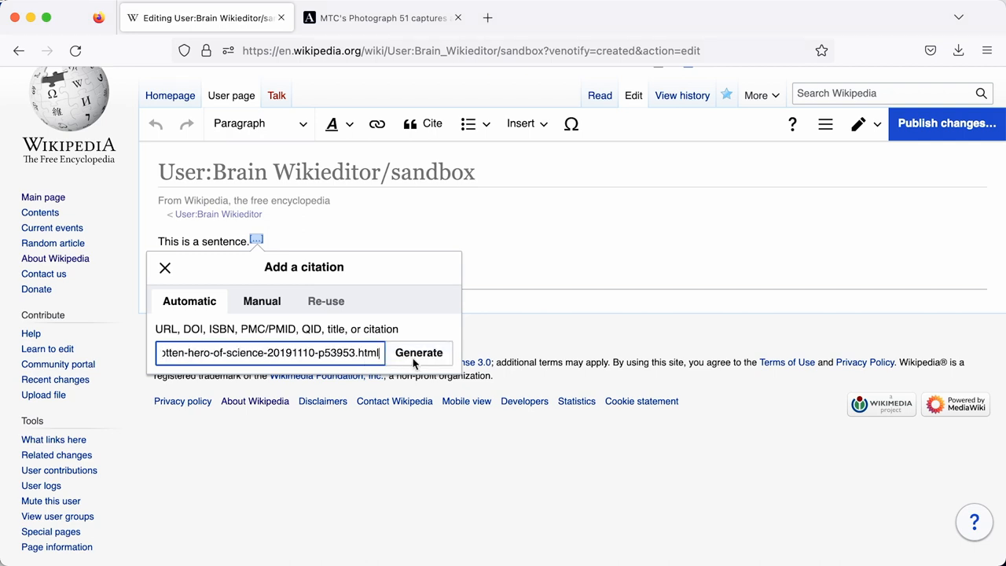
{"action": "left_click", "coordinate": [420, 352]}
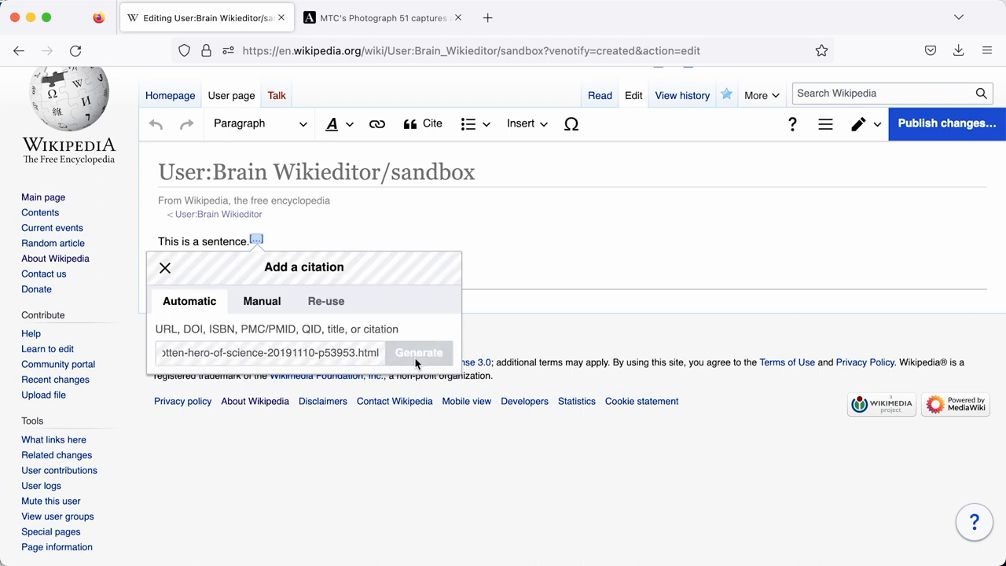
{"action": "left_click", "coordinate": [418, 352]}
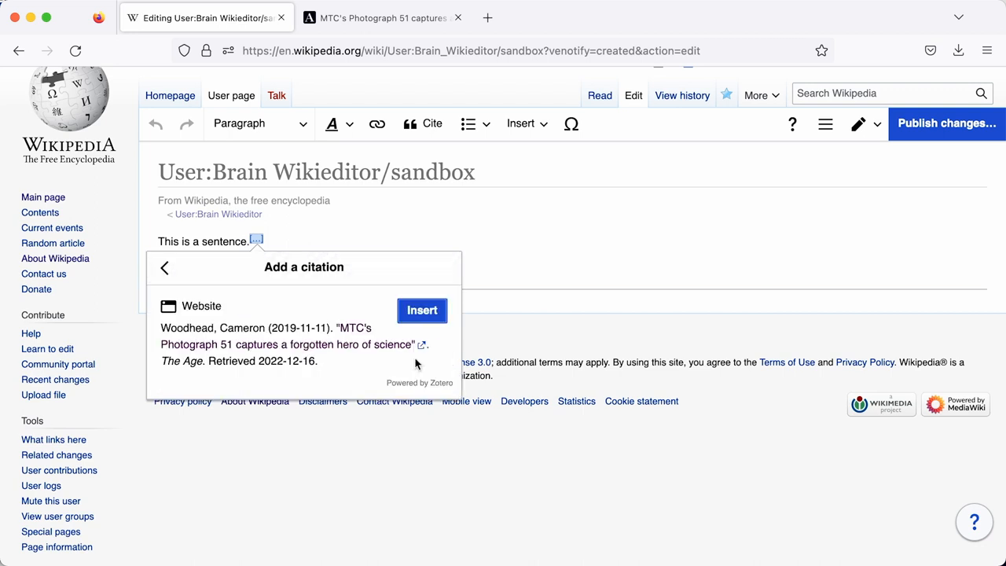
- Insert the citation and publish the sandbox with edit summary 'add ref'
{"action": "left_click", "coordinate": [421, 310]}
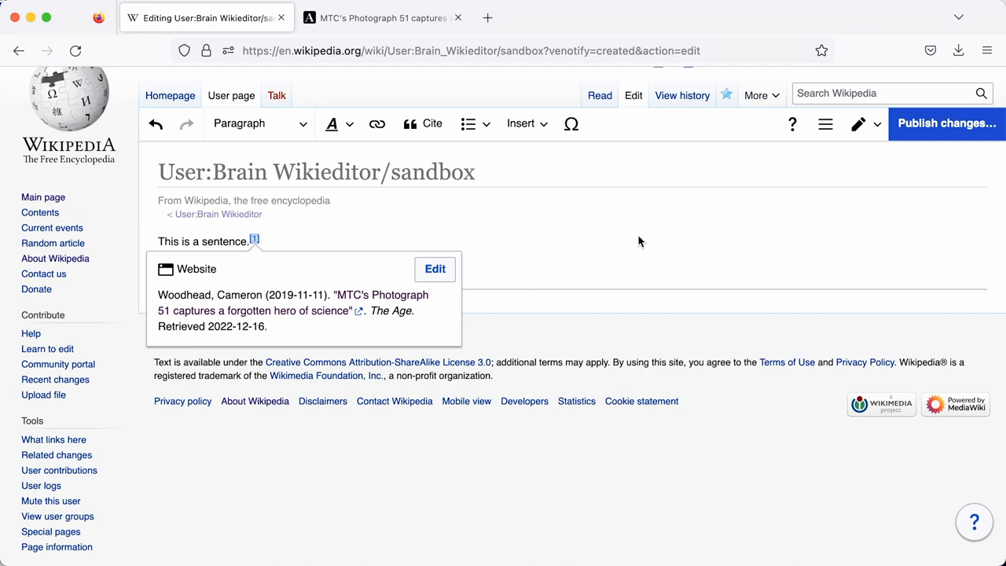
{"action": "left_click", "coordinate": [950, 123]}
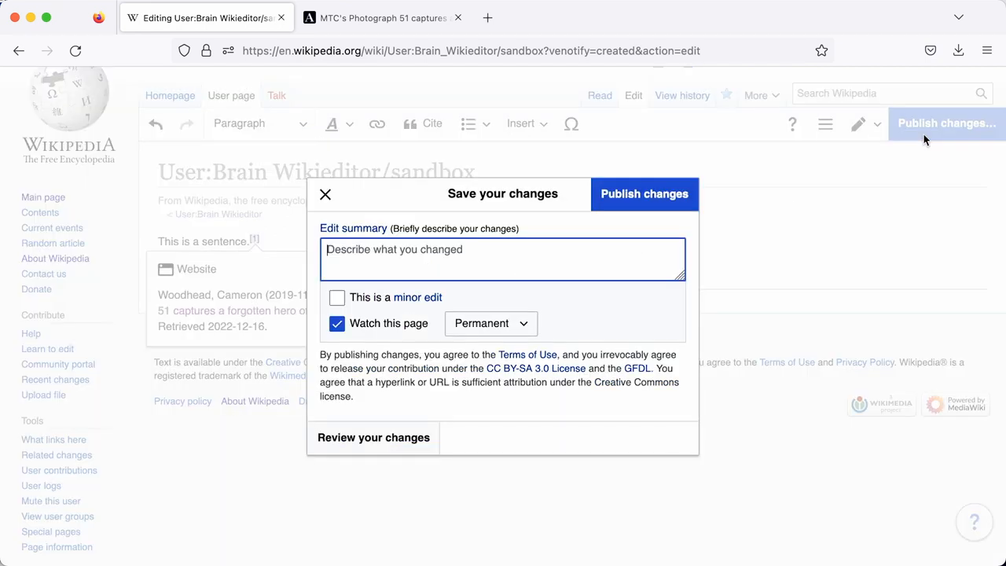
{"action": "type", "text": "add ref"}
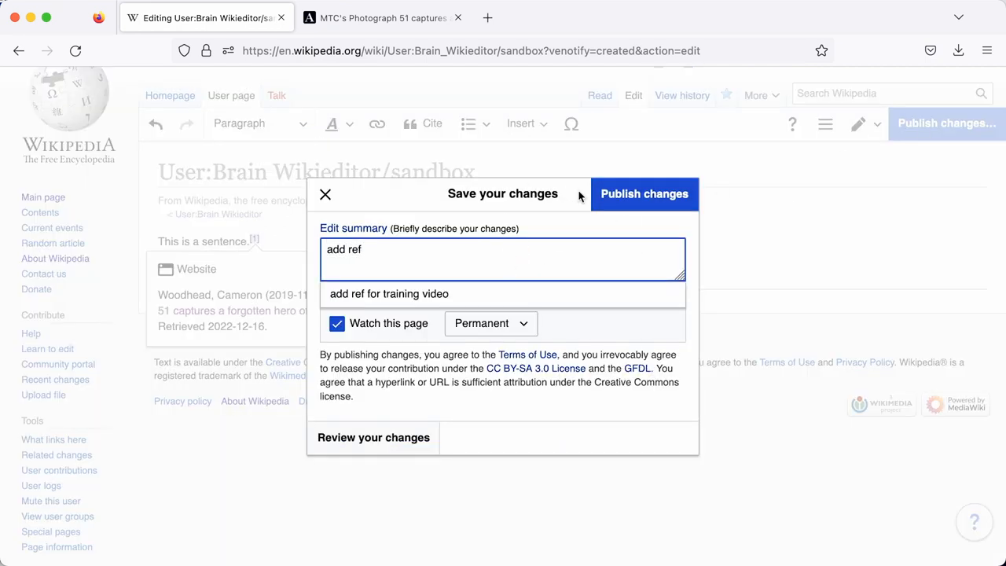
{"action": "left_click", "coordinate": [644, 193]}
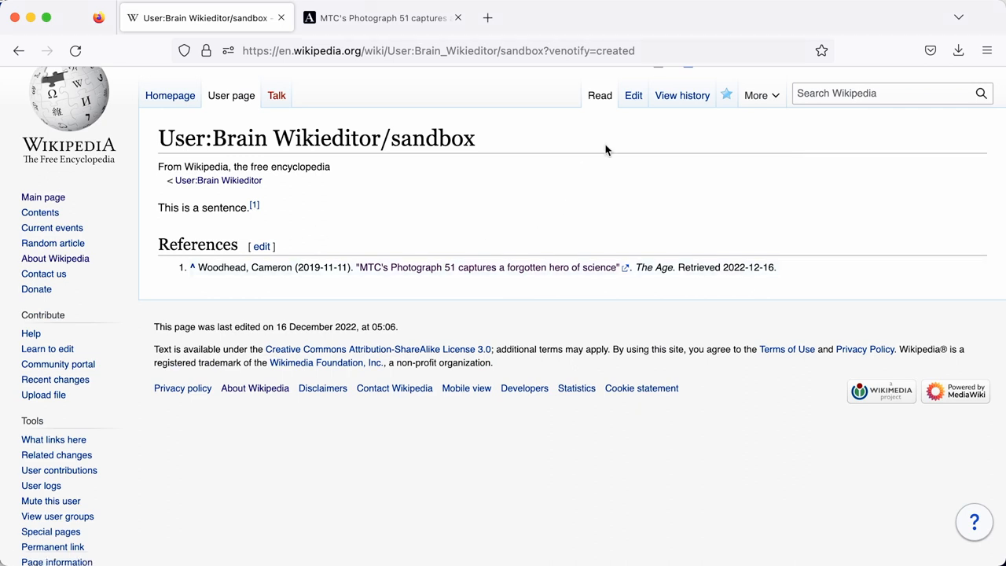
- Prepend 'Joan Smith was a Wikipedia editor.' and select 'Joan Smith' for bolding
{"action": "left_click", "coordinate": [633, 95]}
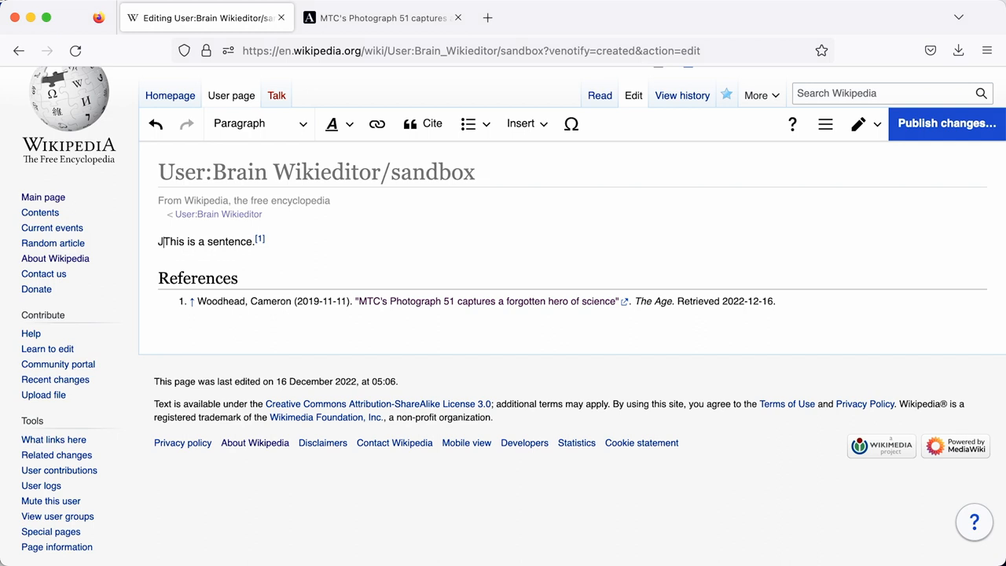
{"action": "type", "text": "oan Smith was a Wi"}
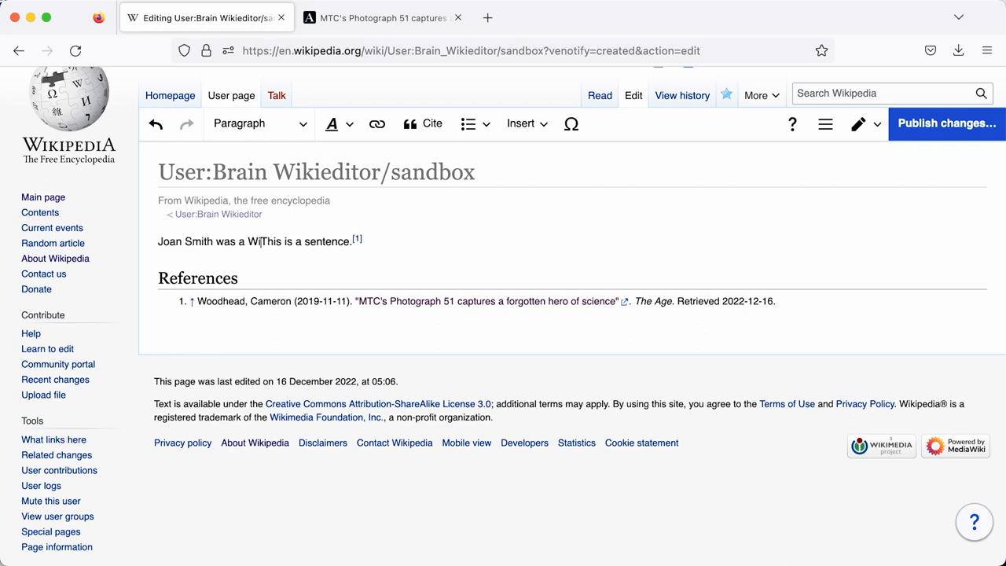
{"action": "type", "text": "kipedia editor."}
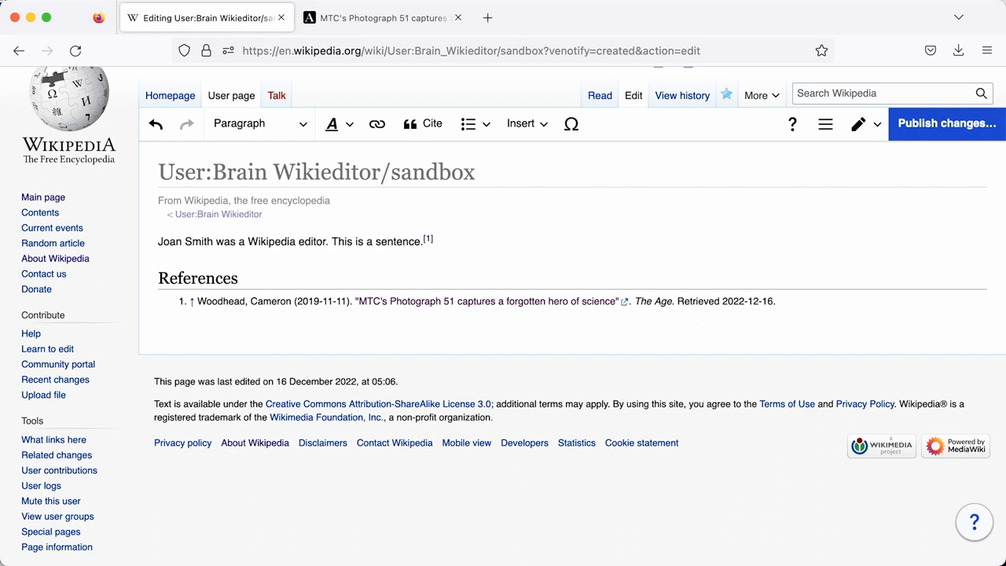
{"action": "double_click", "coordinate": [174, 241]}
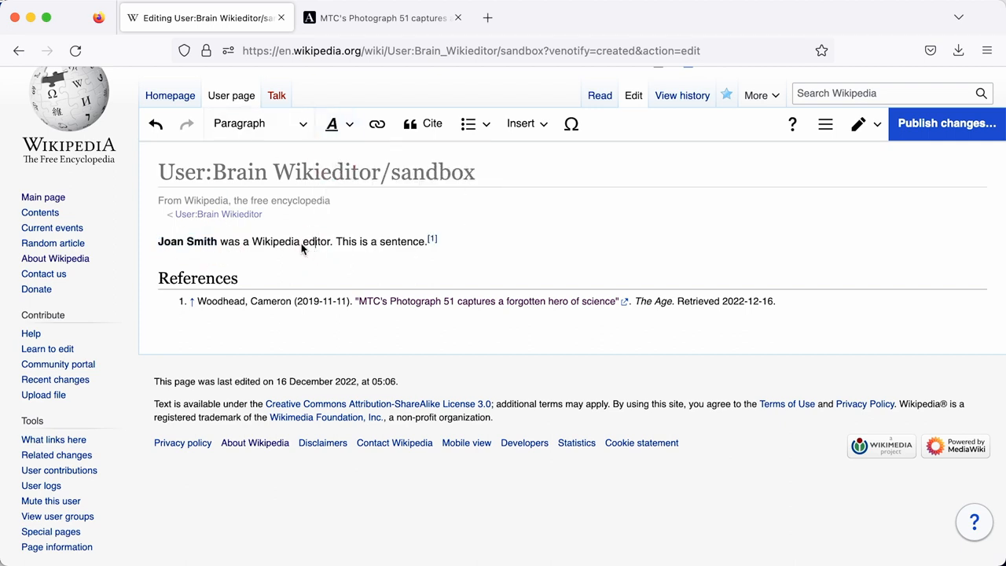
- Link 'Wikipedia' to its article and search for an article to link 'sentence' to
{"action": "double_click", "coordinate": [275, 241]}
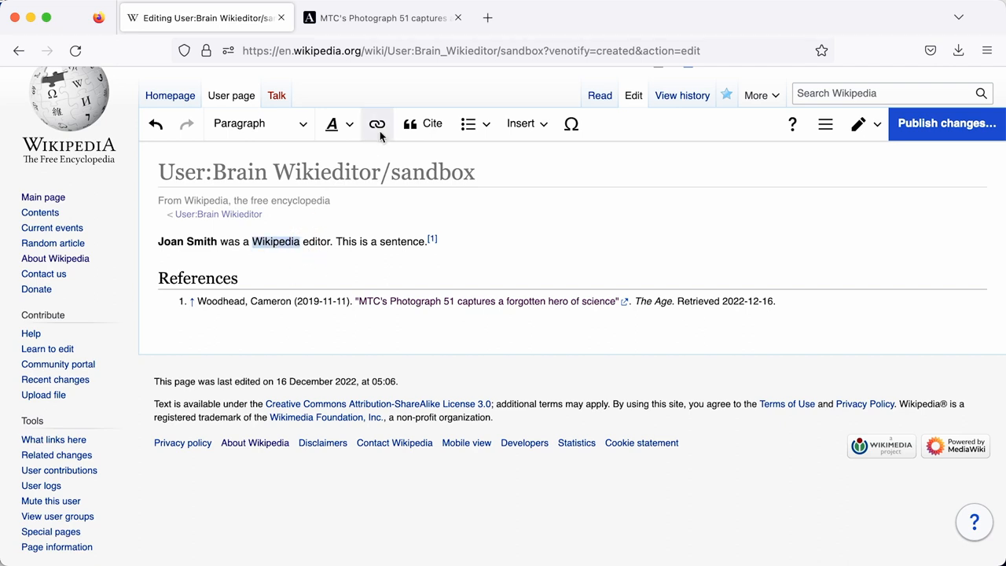
{"action": "left_click", "coordinate": [377, 124]}
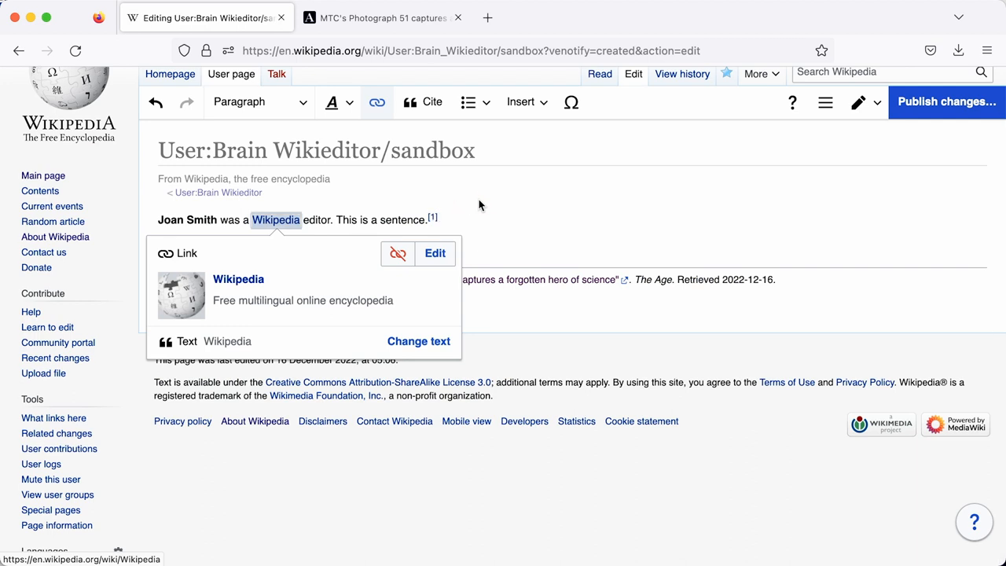
{"action": "mouse_move", "coordinate": [482, 208]}
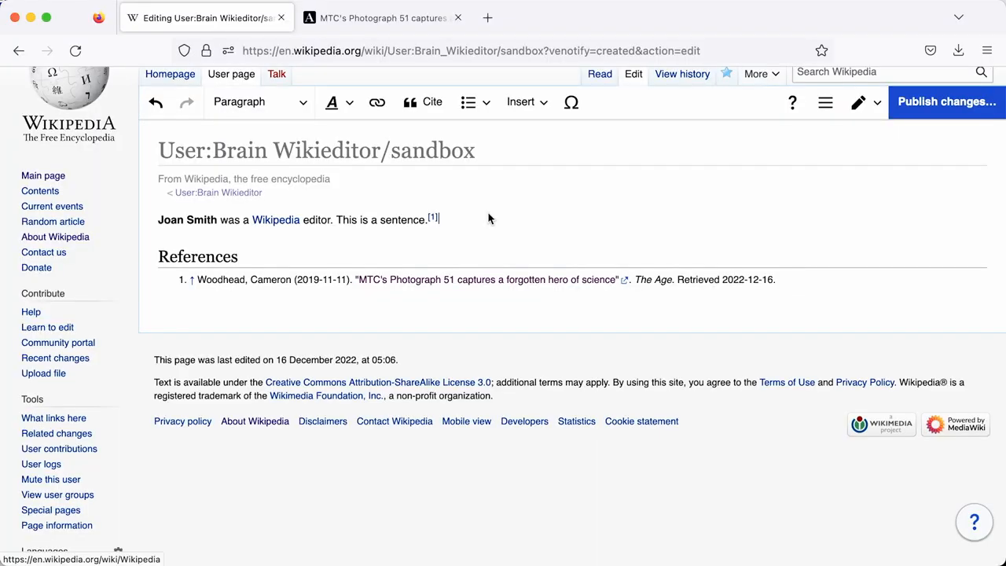
{"action": "double_click", "coordinate": [403, 219]}
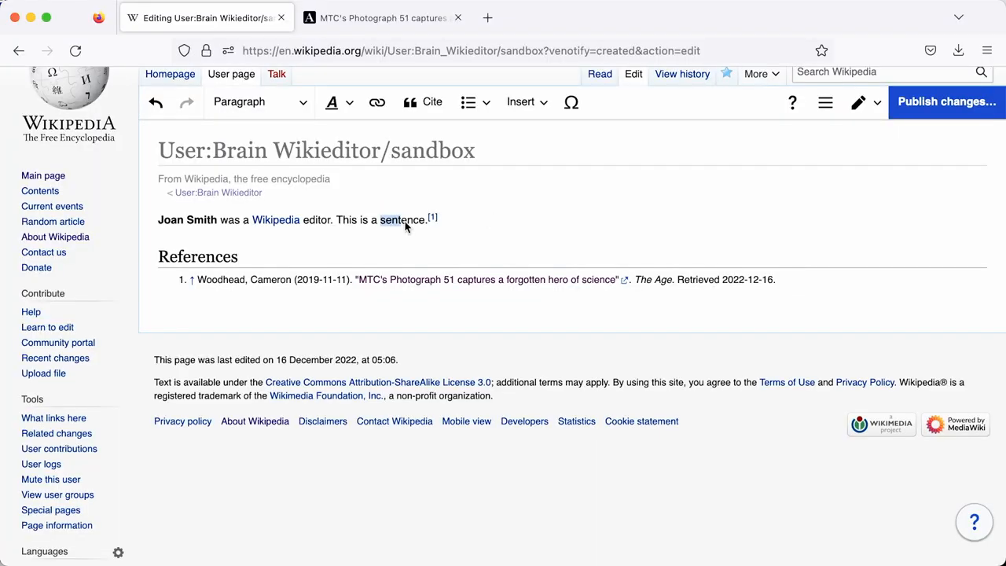
{"action": "double_click", "coordinate": [404, 221]}
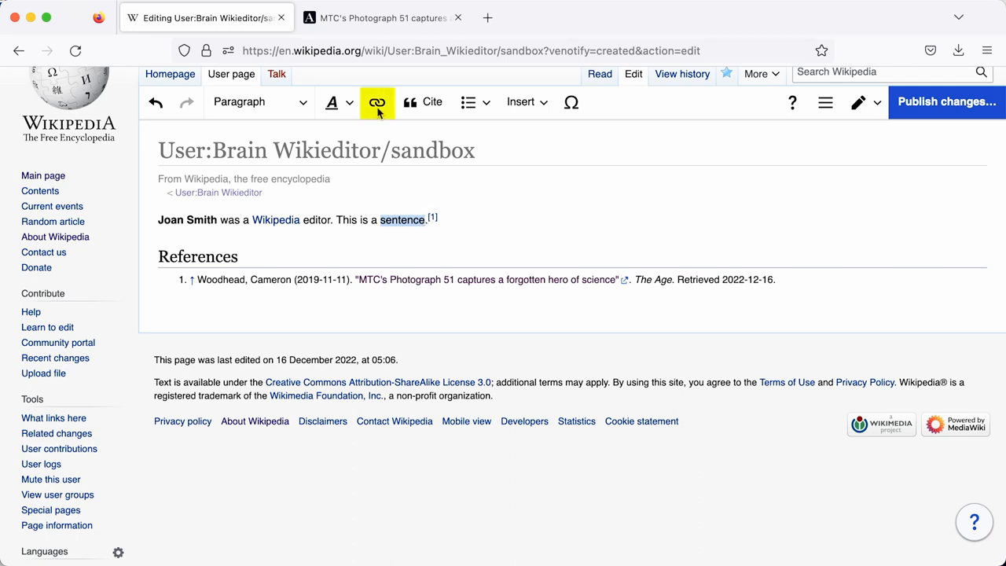
{"action": "left_click", "coordinate": [376, 102]}
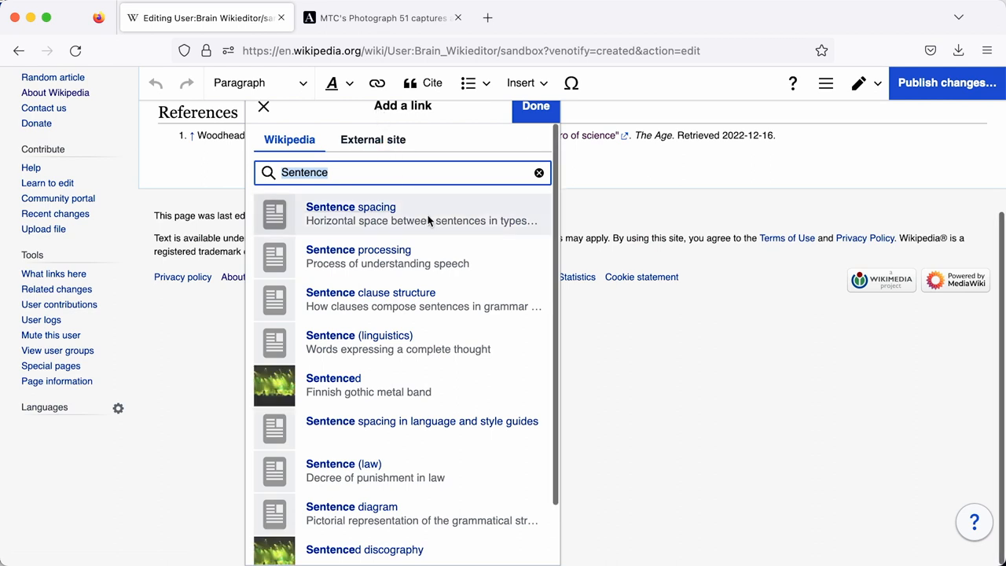
{"action": "mouse_move", "coordinate": [509, 338]}
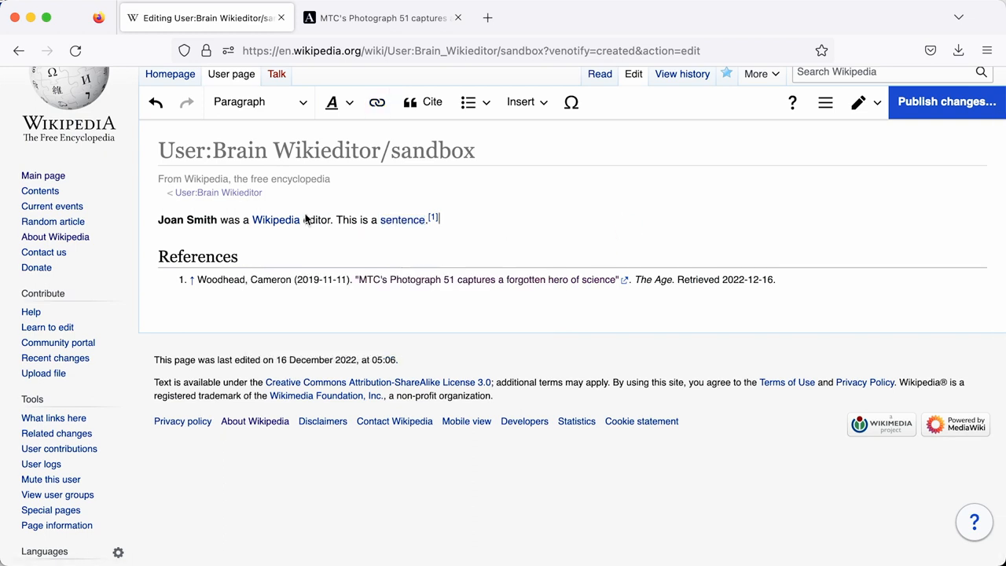
{"action": "mouse_move", "coordinate": [503, 258]}
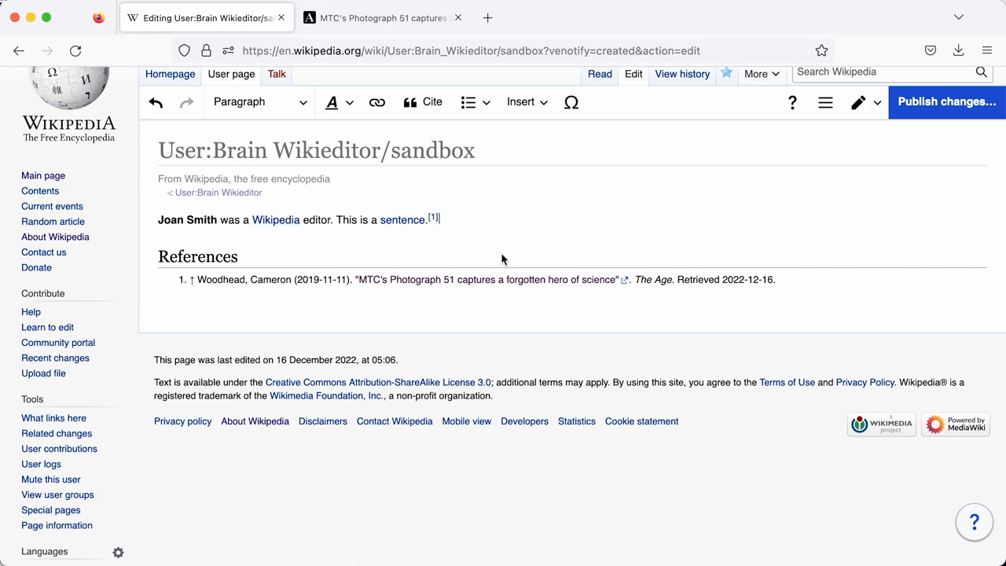
- Publish the sandbox changes with edit summary 'add links'
{"action": "left_click", "coordinate": [946, 102]}
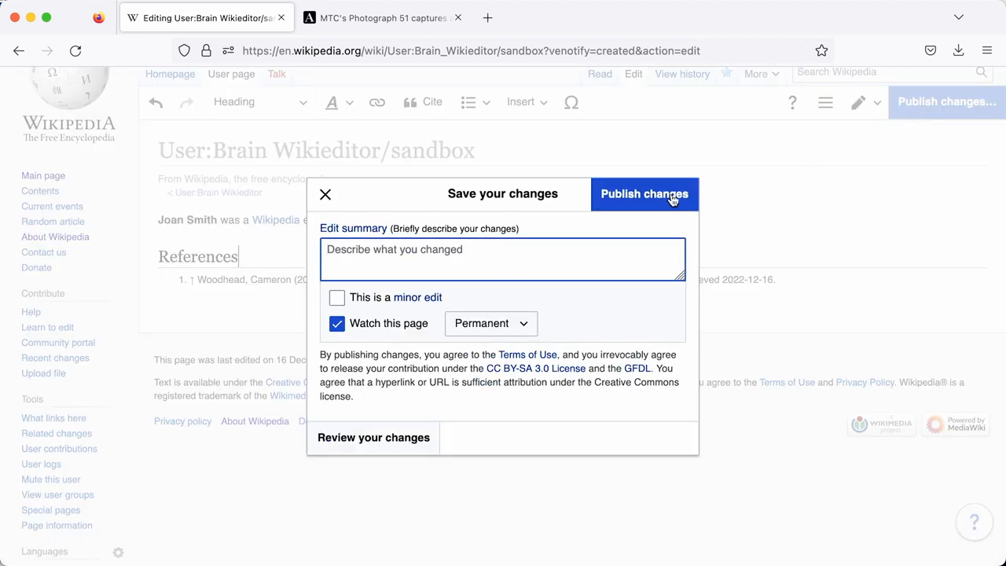
{"action": "type", "text": "add links"}
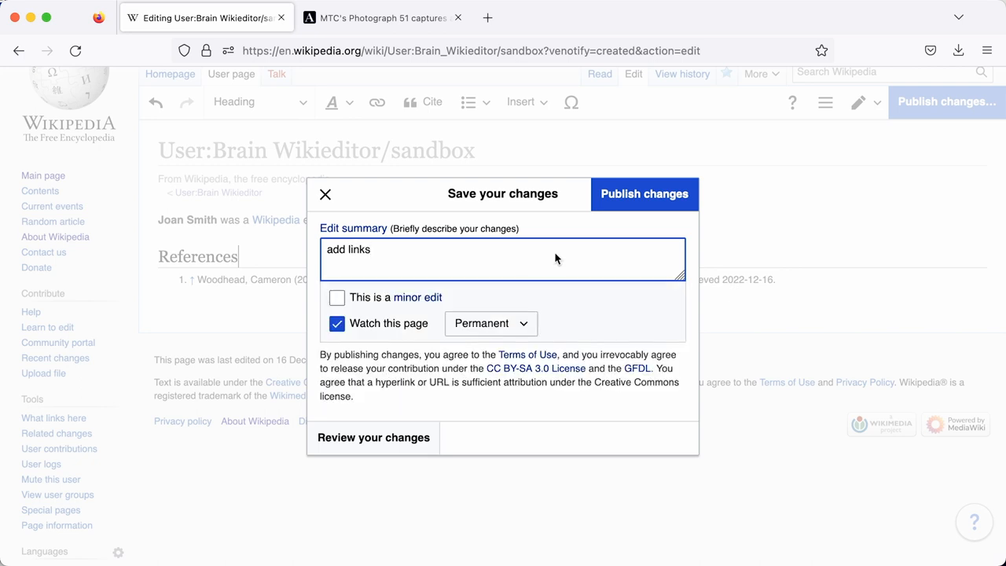
{"action": "left_click", "coordinate": [644, 193]}
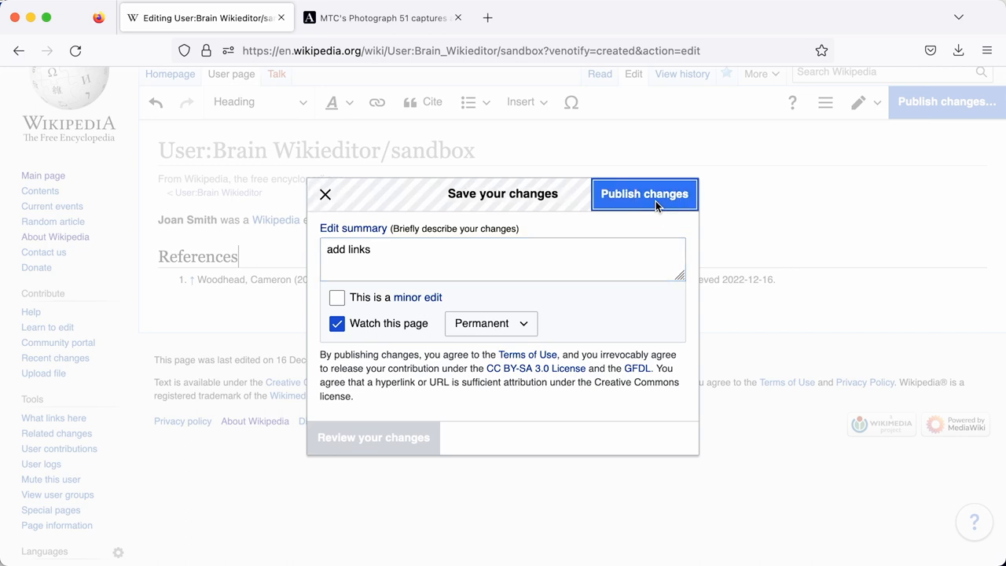
{"action": "left_click", "coordinate": [645, 193]}
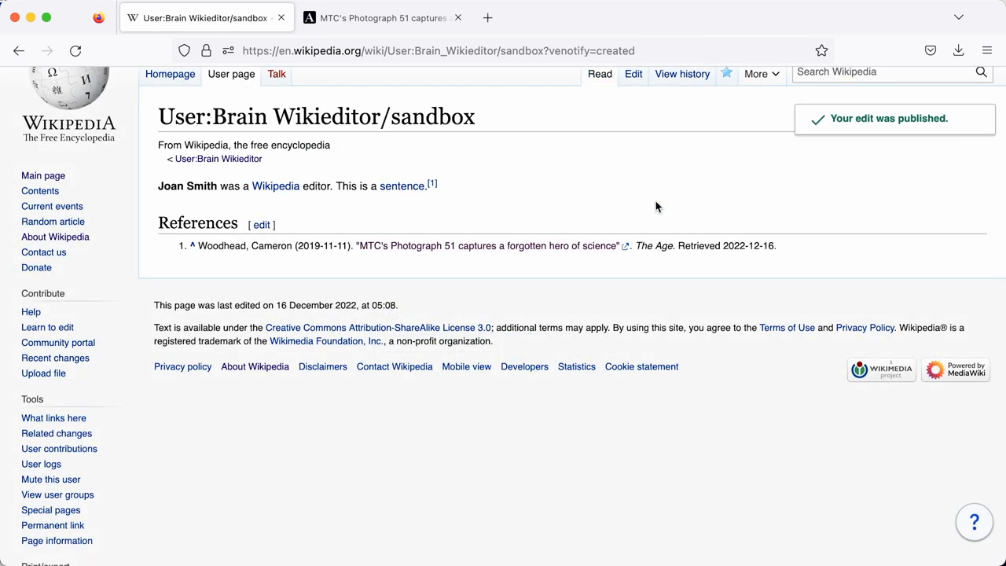
{"action": "mouse_move", "coordinate": [279, 197]}
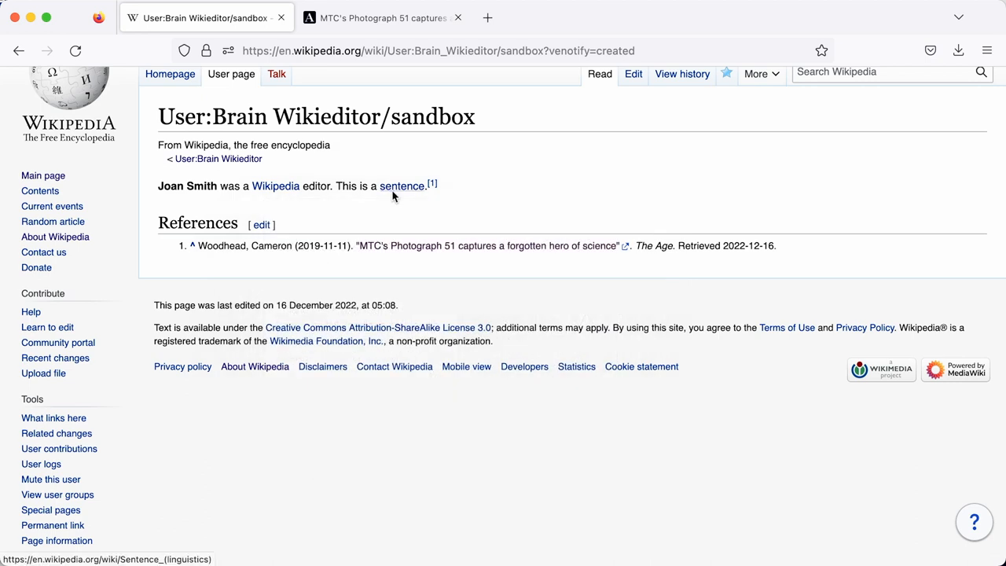
{"action": "mouse_move", "coordinate": [503, 194]}
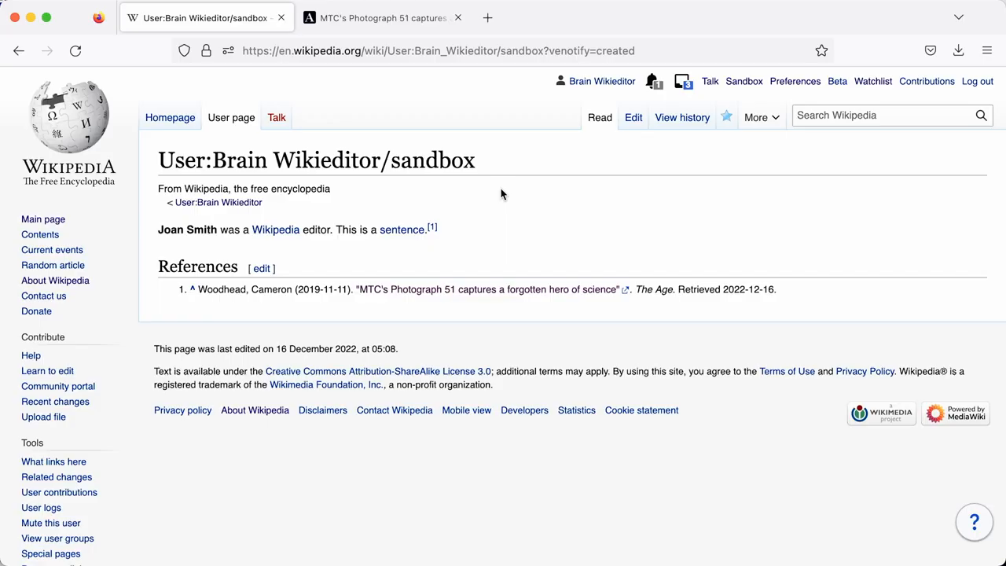
{"action": "mouse_move", "coordinate": [755, 118]}
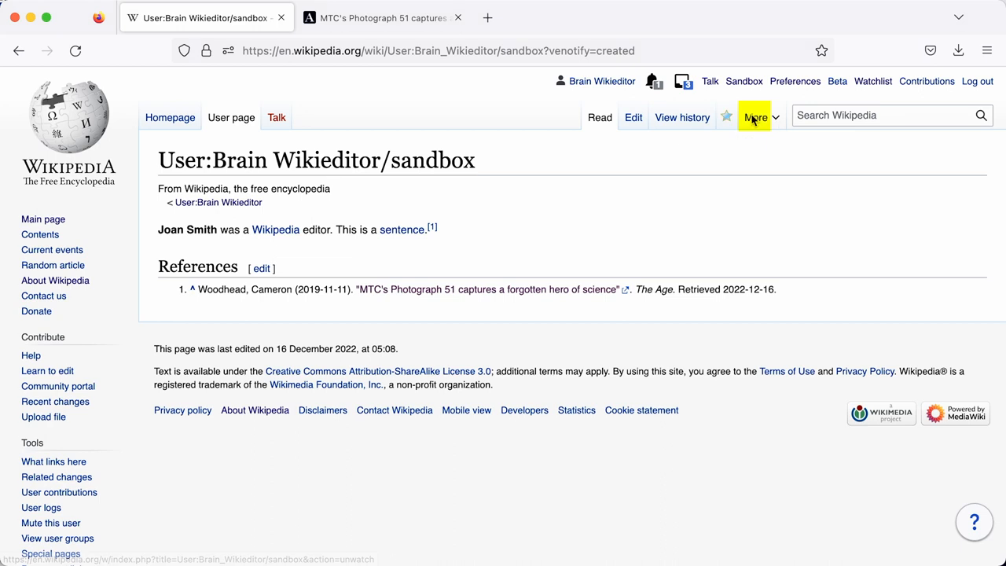
- Open the Move page form for the sandbox from the More menu
{"action": "left_click", "coordinate": [757, 116]}
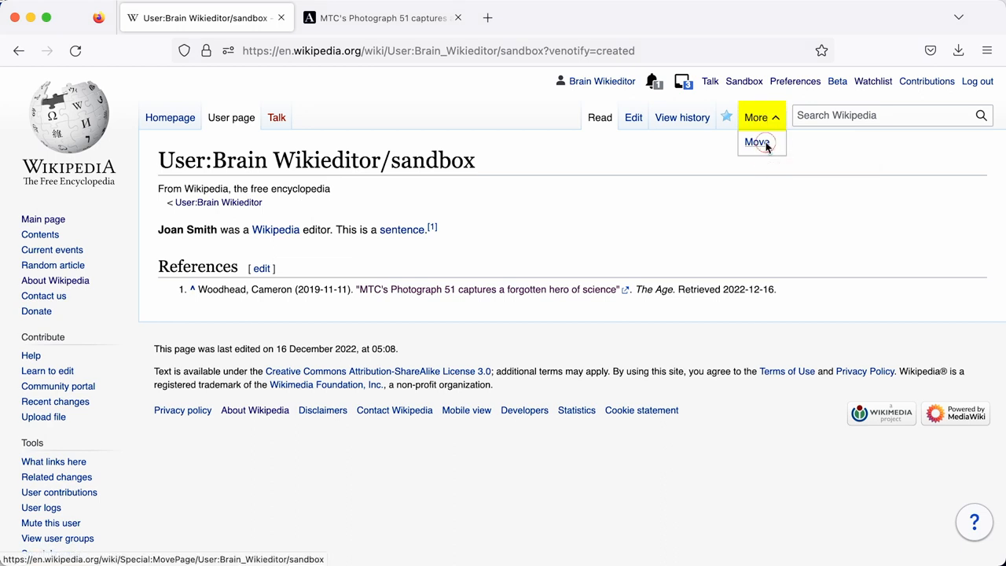
{"action": "left_click", "coordinate": [757, 141]}
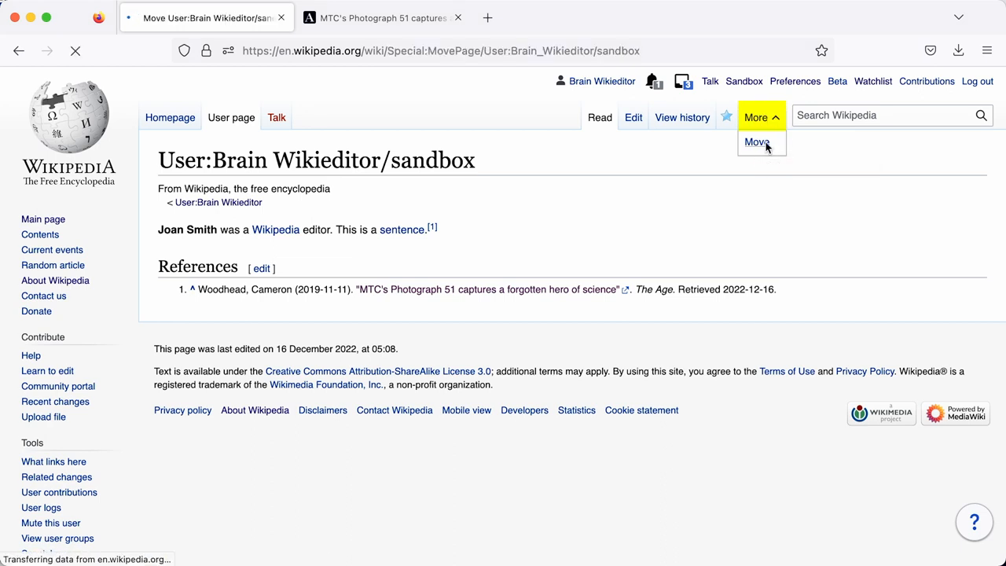
{"action": "left_click", "coordinate": [756, 142]}
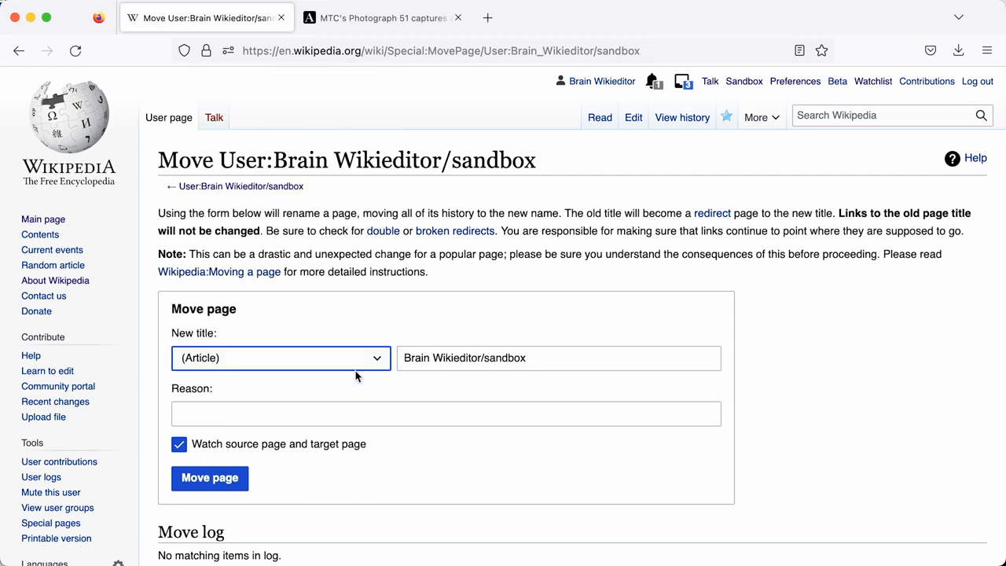
- Set the new title to 'Joan Smith' and the reason to 'publish new page'
{"action": "left_click", "coordinate": [558, 359]}
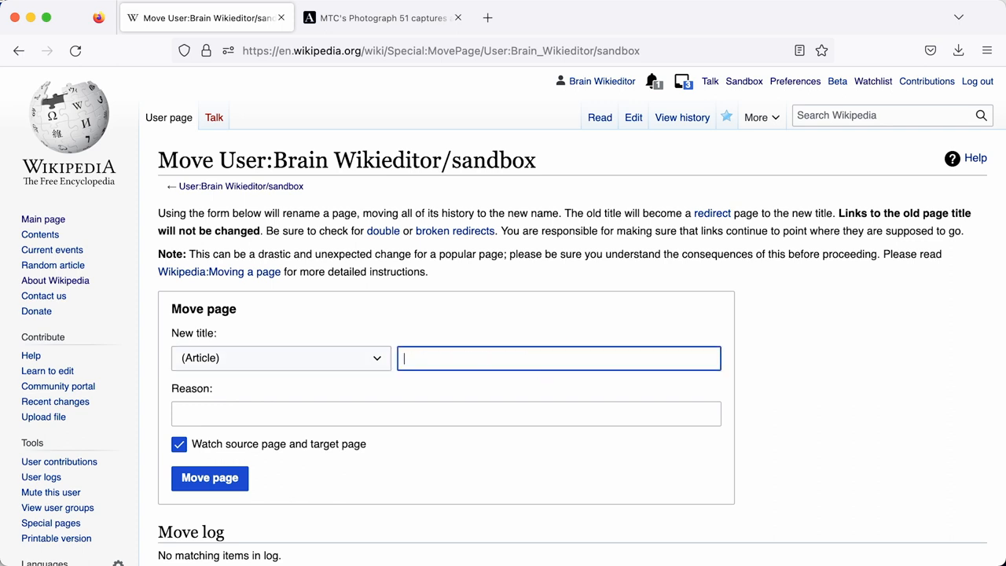
{"action": "type", "text": "Joan S"}
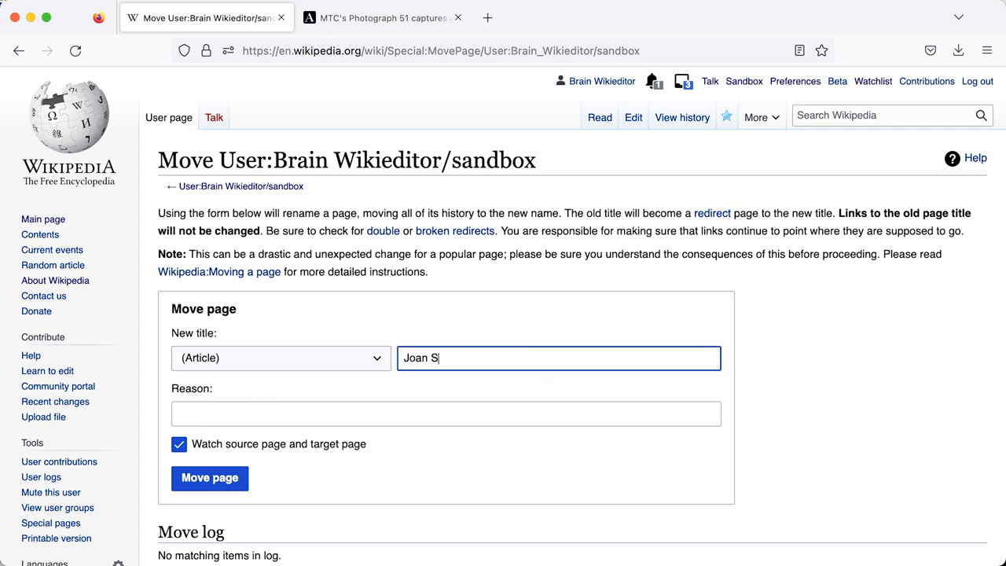
{"action": "type", "text": "mith"}
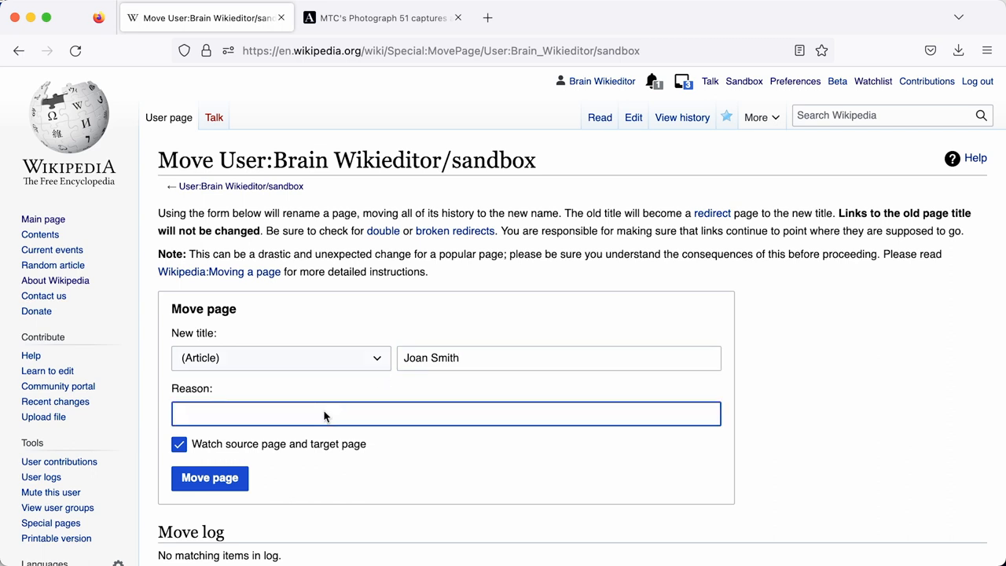
{"action": "type", "text": "publish n"}
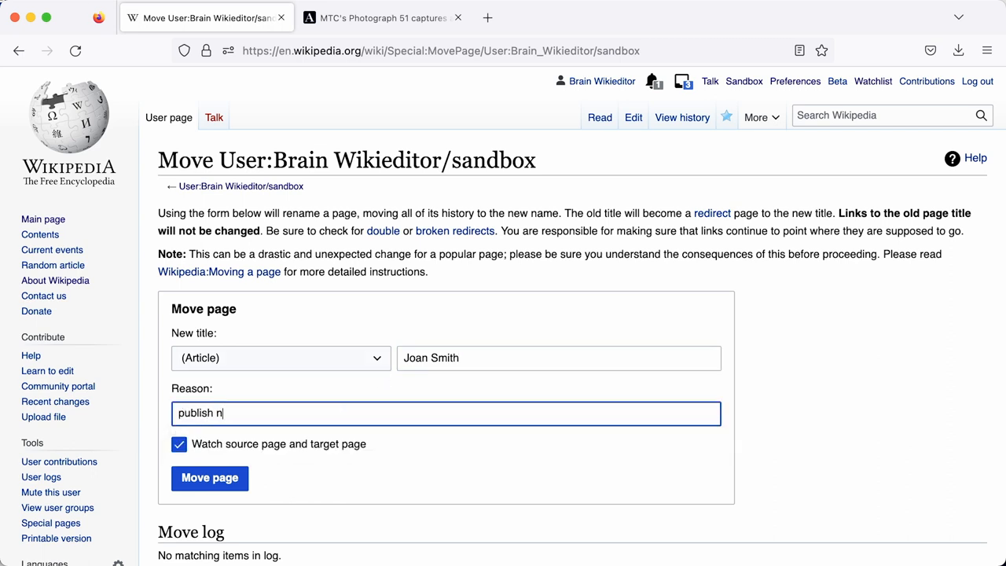
{"action": "type", "text": "ew page"}
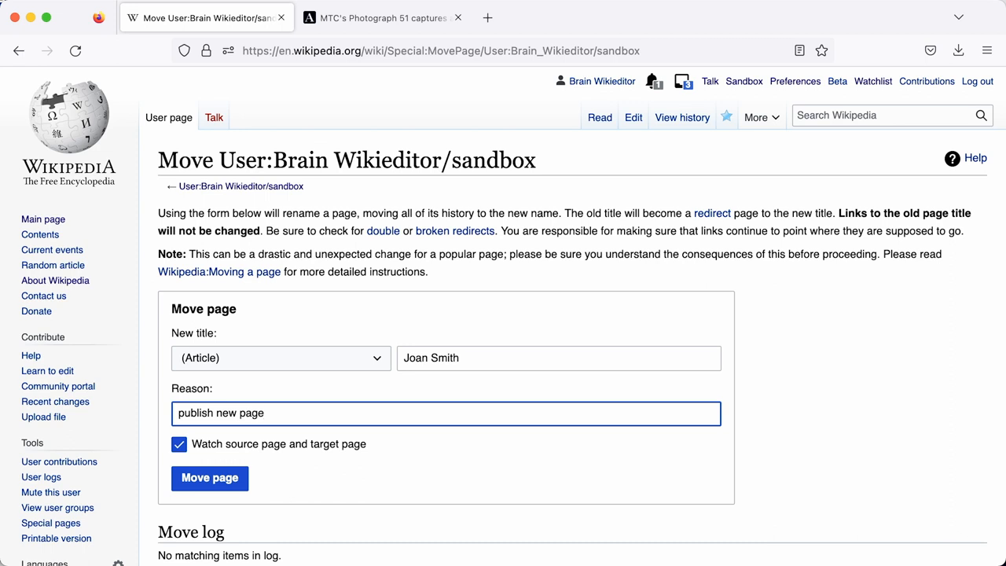